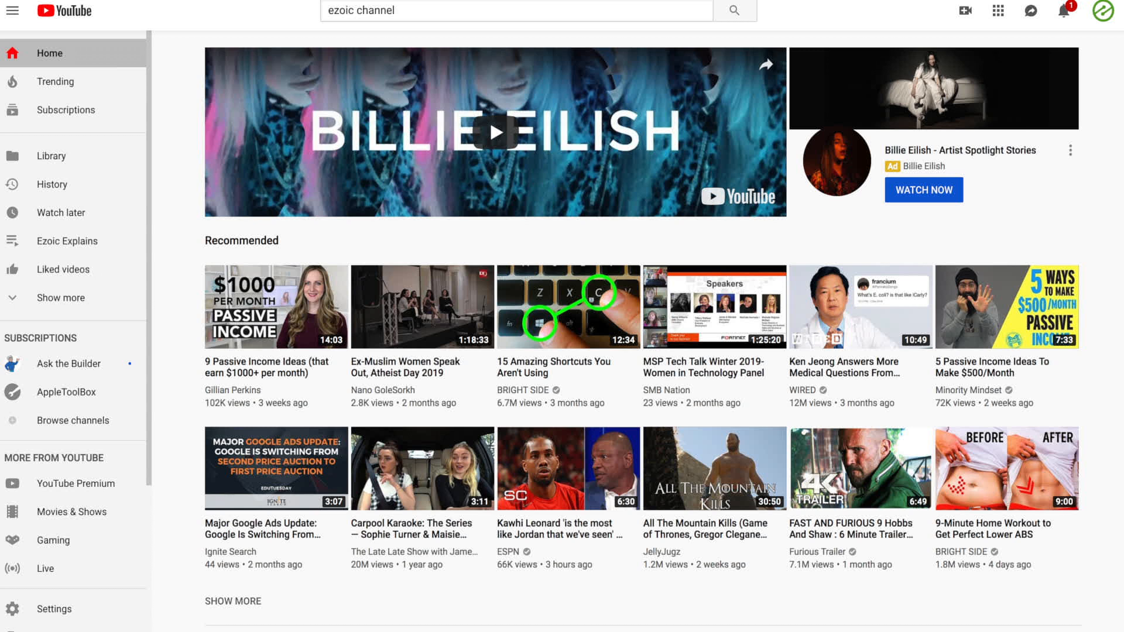
Step: Open the Ezoic Explains playlist from the sidebar and scroll through its videos
click(68, 240)
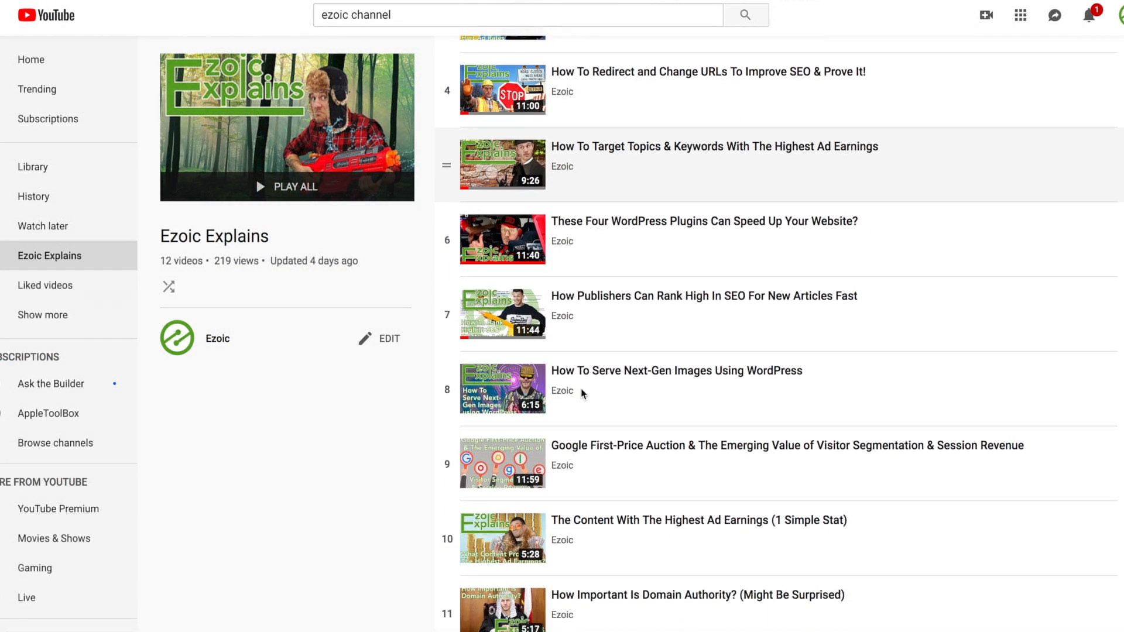
scroll(down, 3)
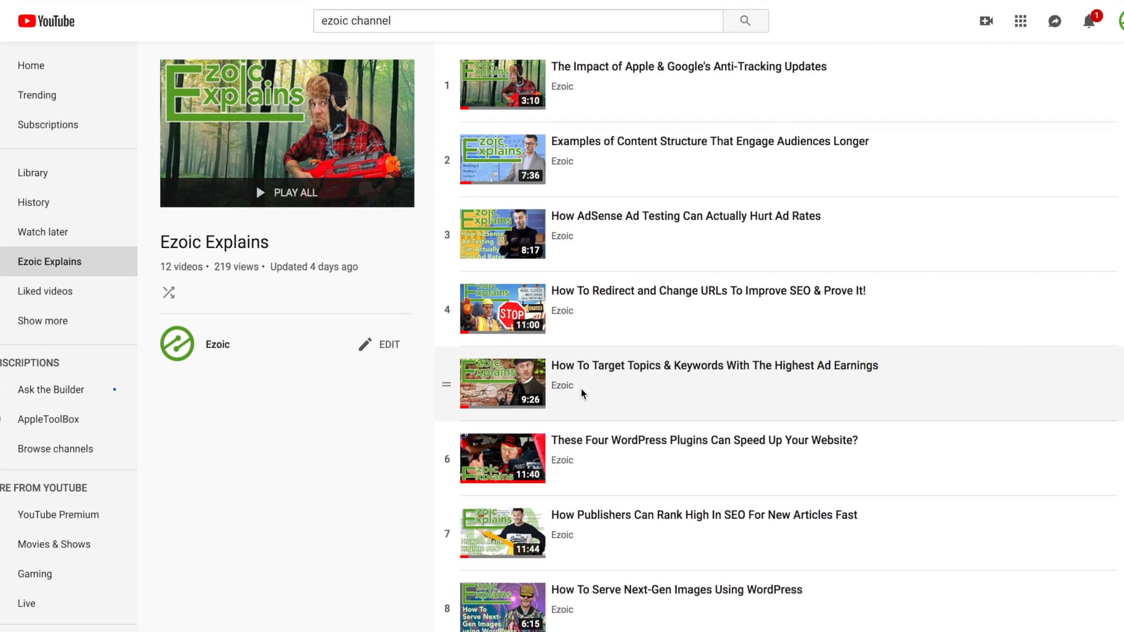
scroll(down, 3)
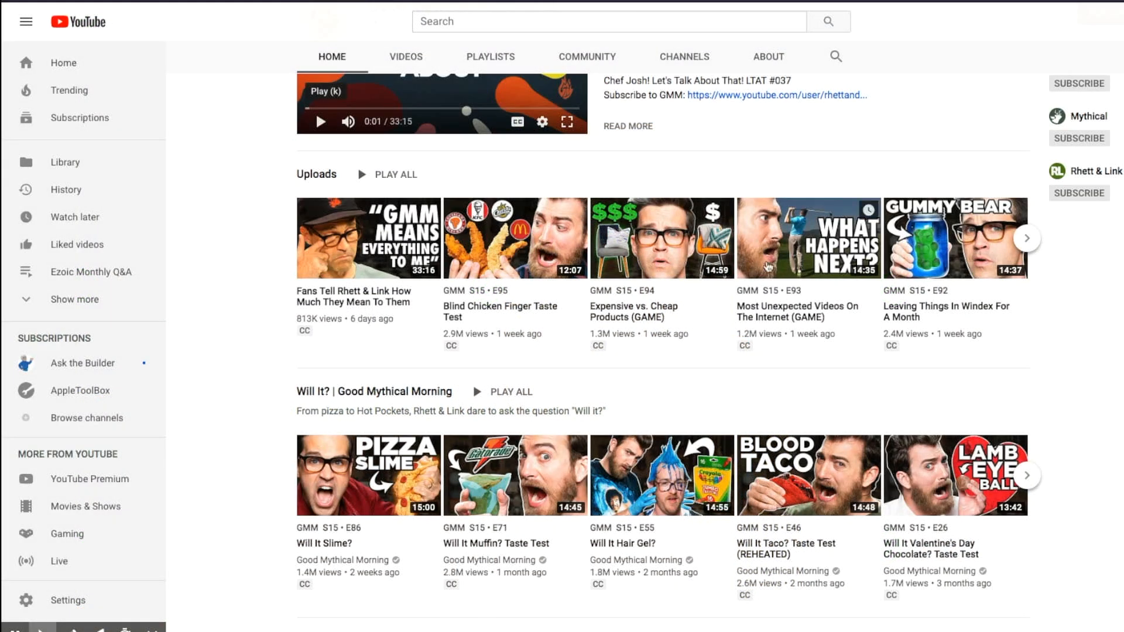
Step: Scroll down the Good Mythical Morning channel home page to review its thumbnails
scroll(down, 3)
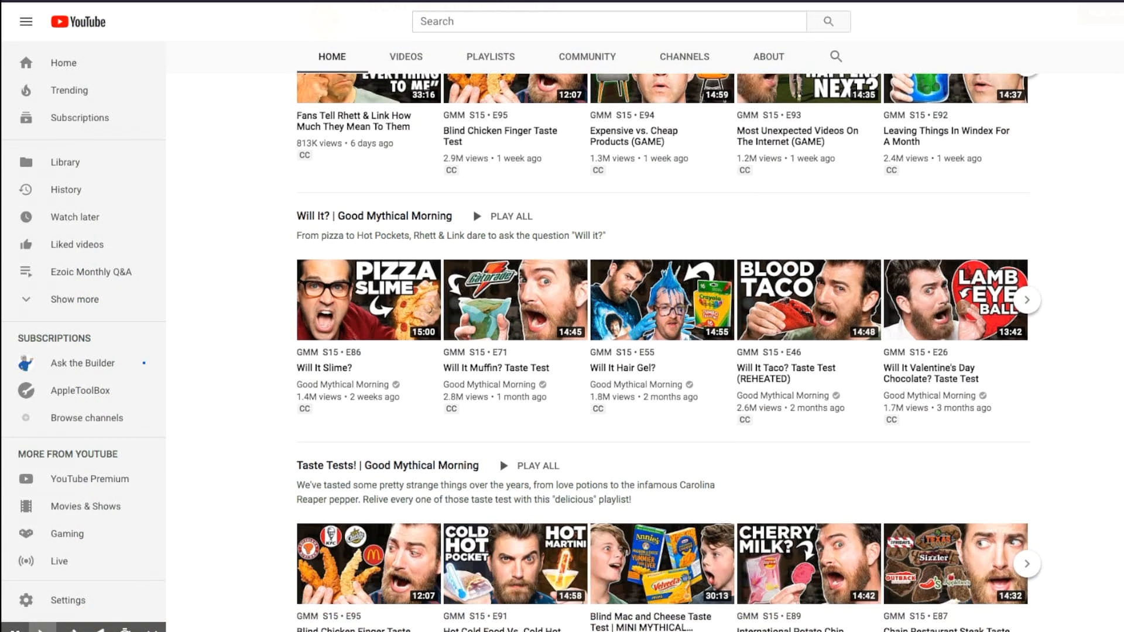
scroll(down, 3)
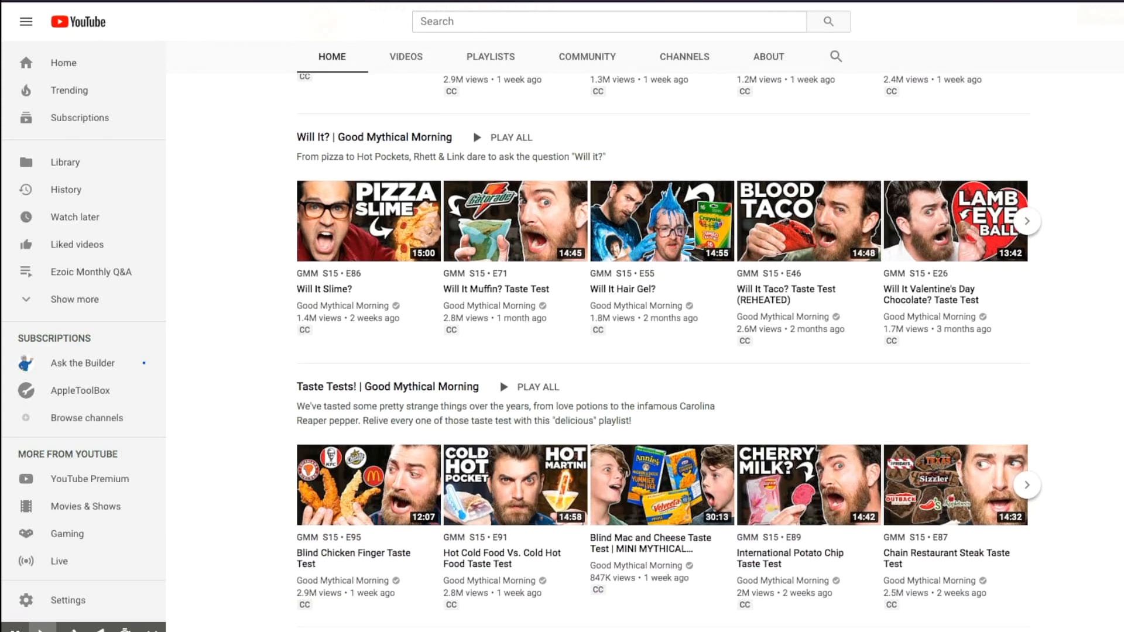
scroll(down, 3)
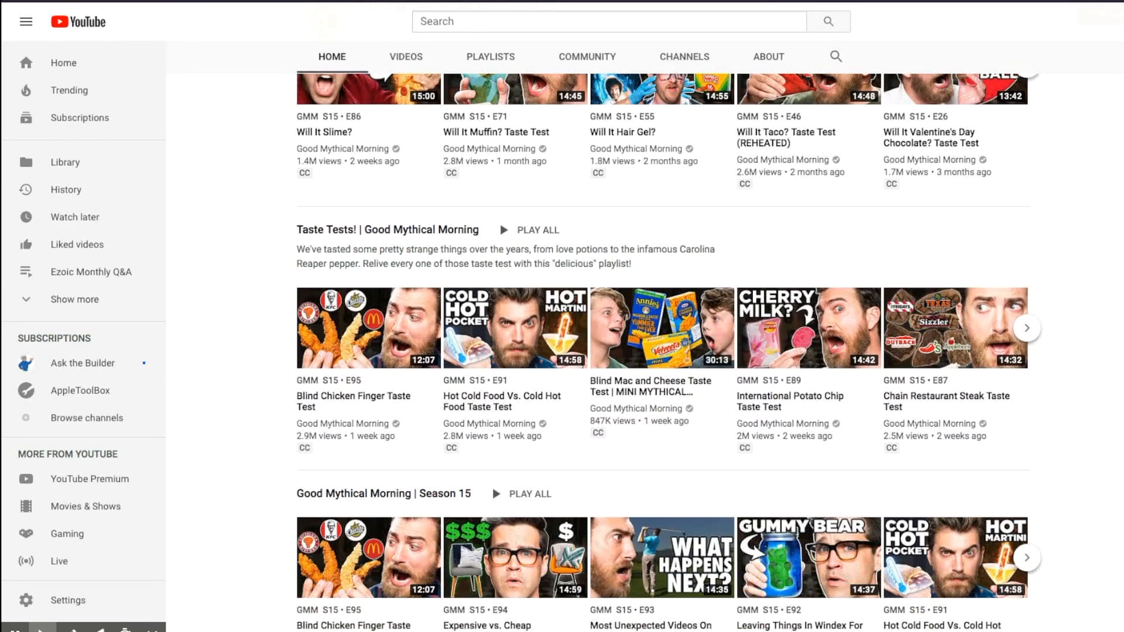
scroll(down, 3)
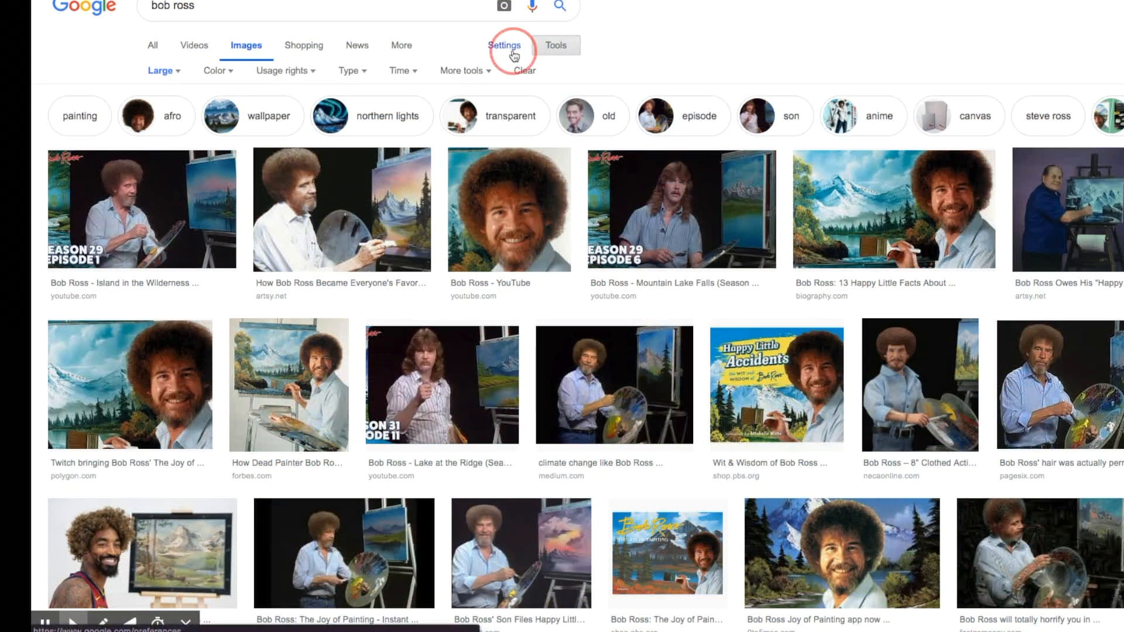
Step: Open the advanced image search for bob ross and choose the Large image size
click(505, 46)
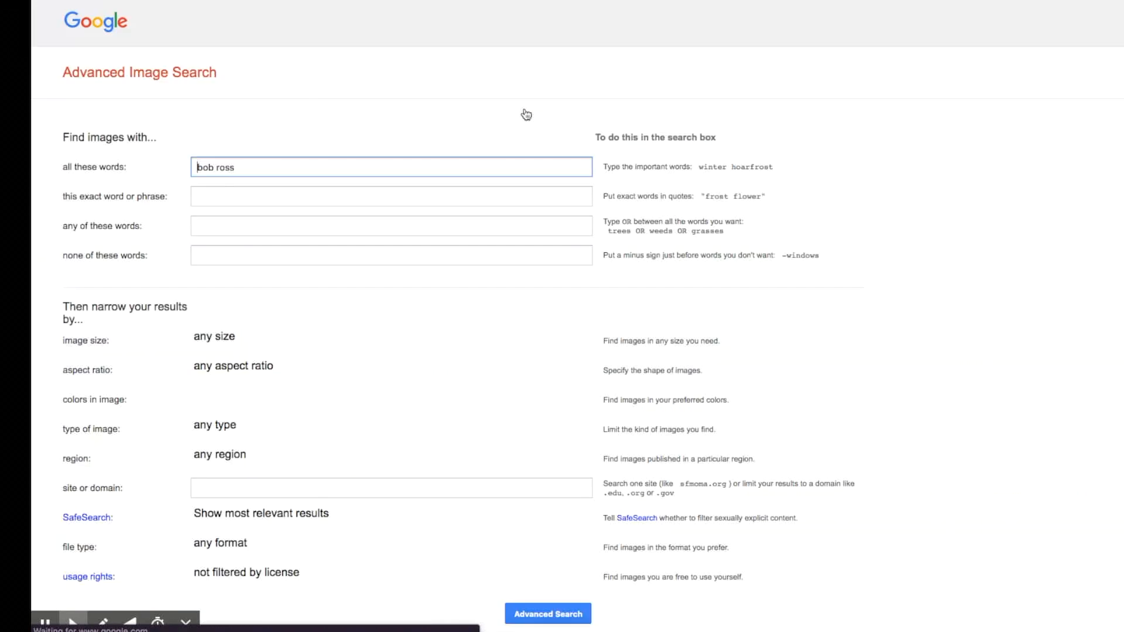
click(391, 340)
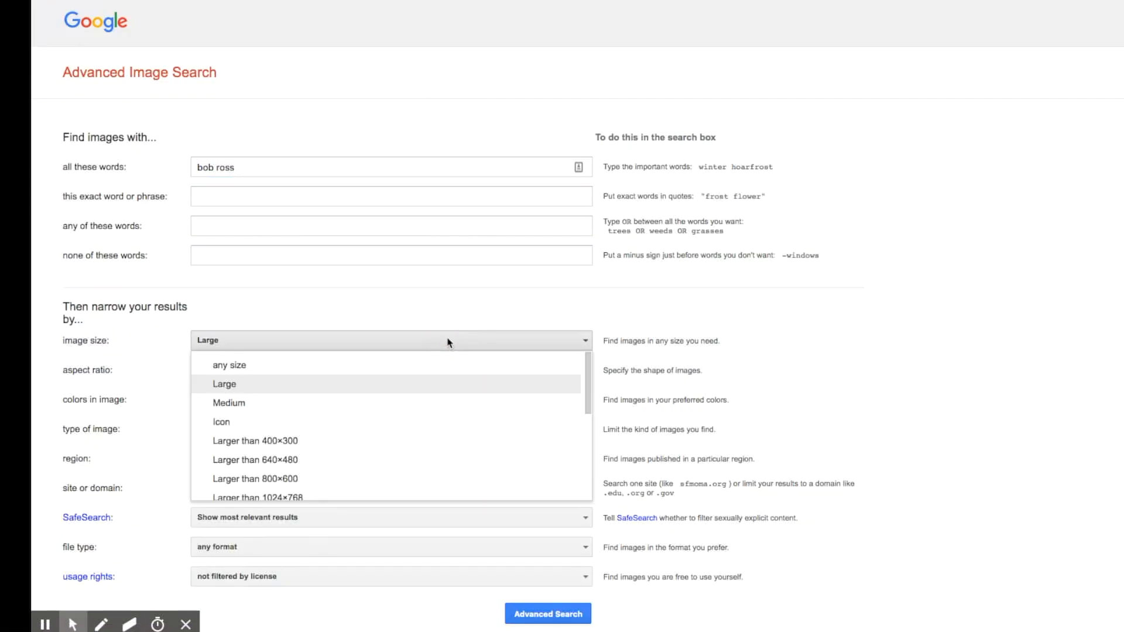
mouse_move(440, 374)
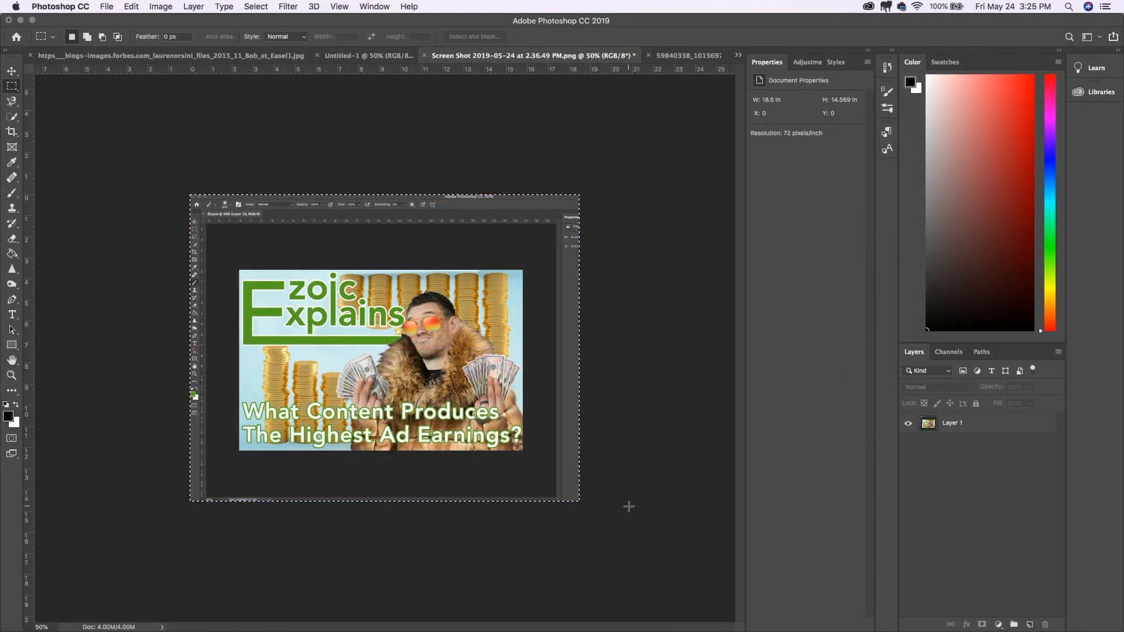
click(12, 72)
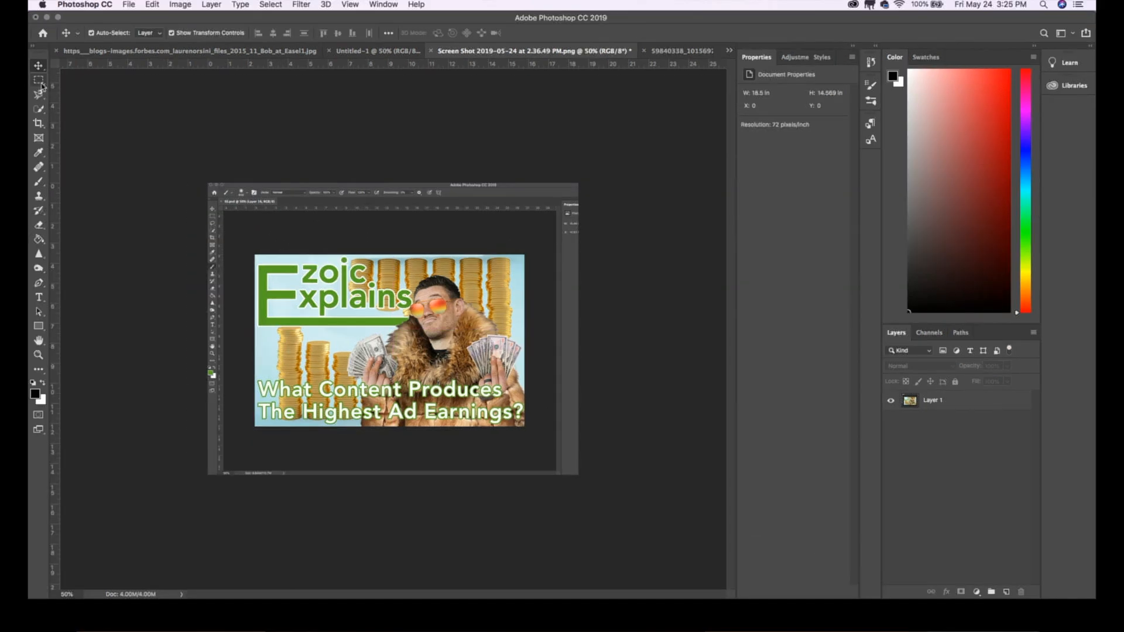
click(165, 7)
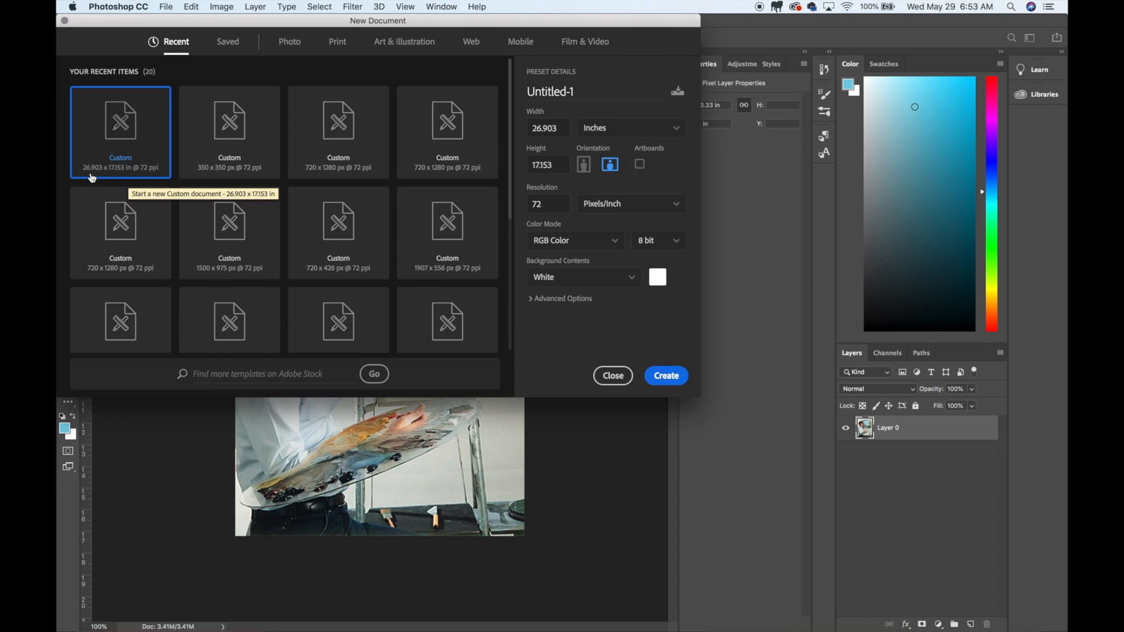
mouse_move(113, 158)
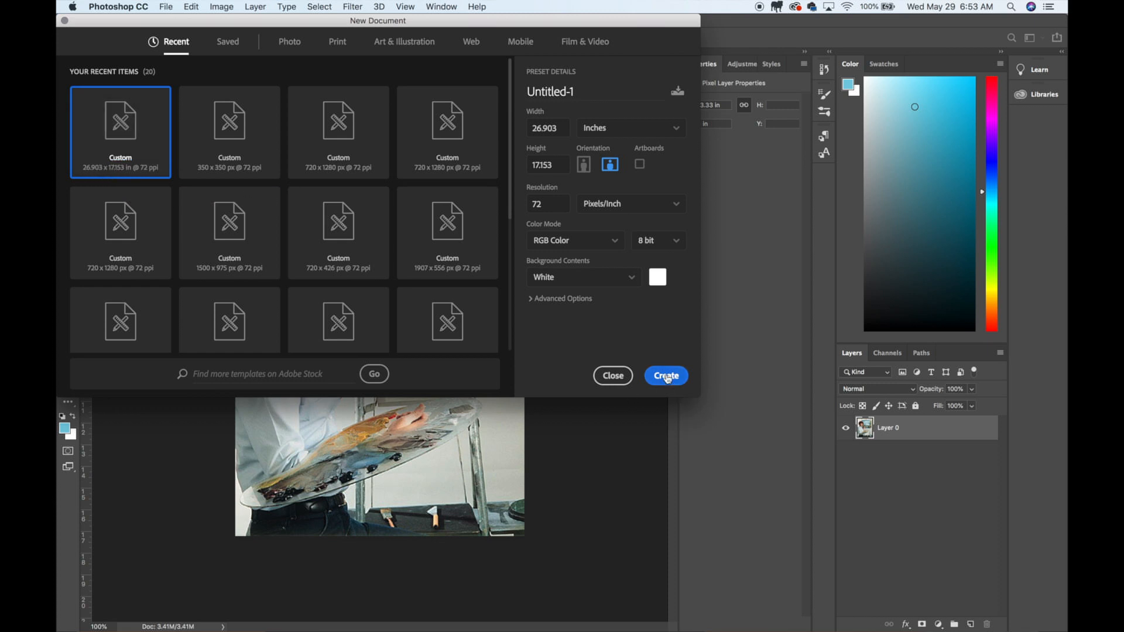
Step: Create the new document from the recent Custom 26.903 x 17.153 in preset
click(665, 375)
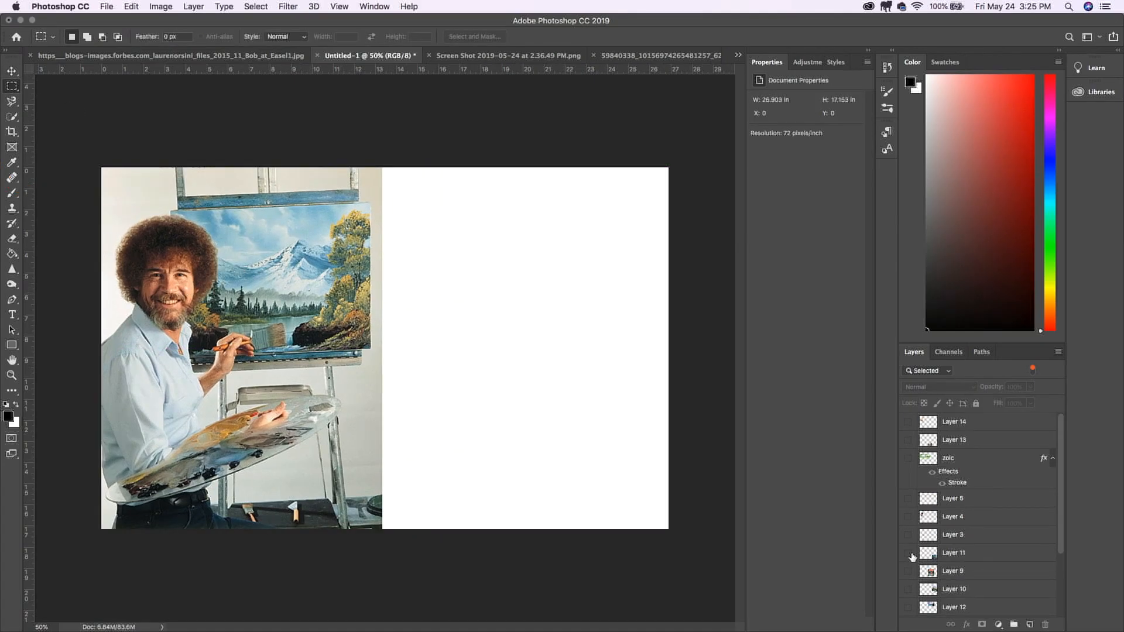
Step: Copy the whole Ezoic Explains screenshot and bring it into the Bob Ross thumbnail document
click(507, 55)
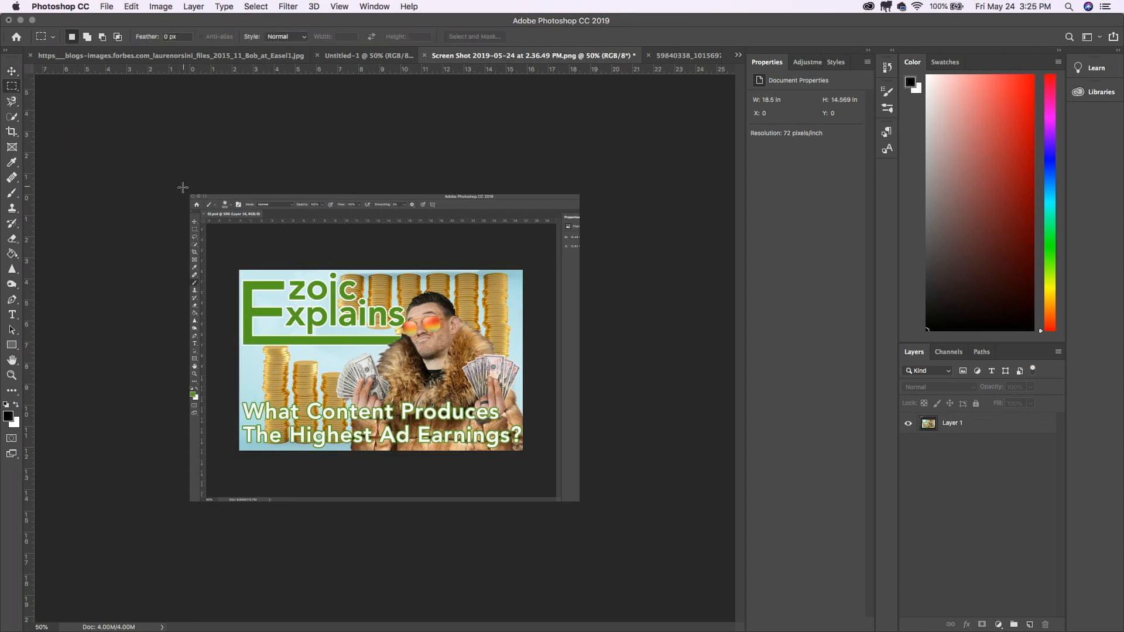
key(cmd+a)
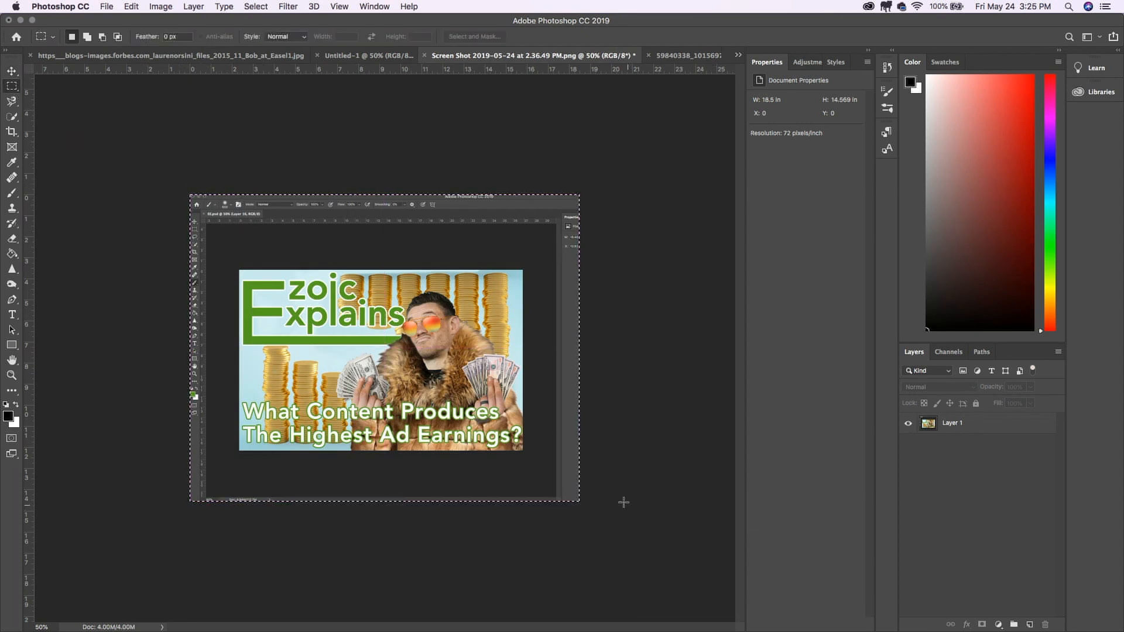
click(366, 55)
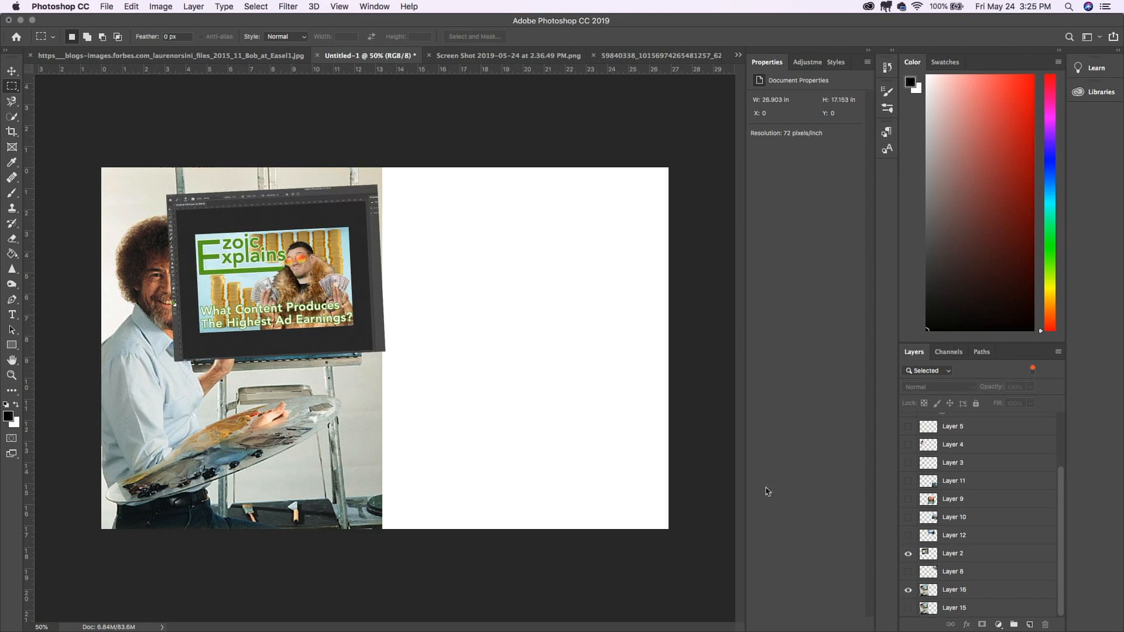
click(11, 71)
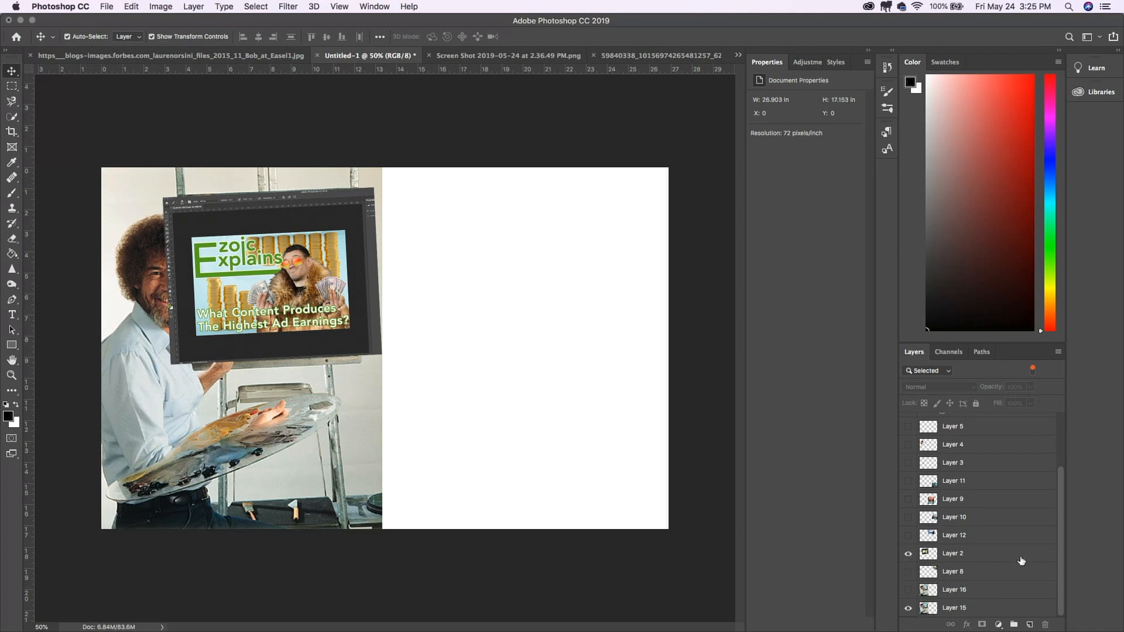
Step: Select Layer 2 holding the screenshot and lock it against edits
click(953, 553)
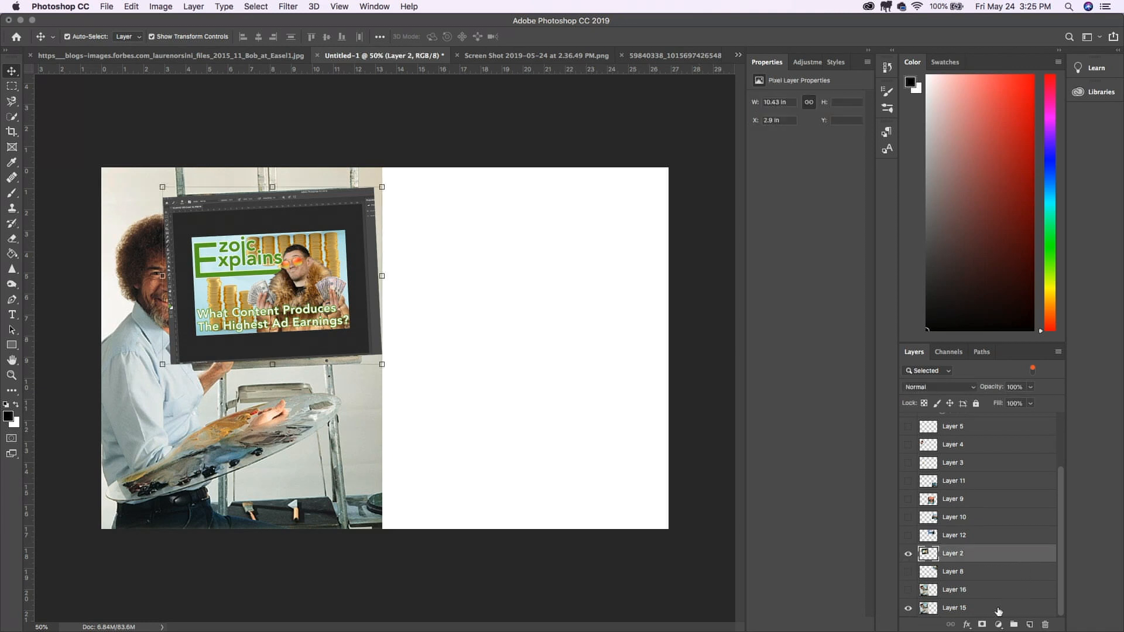
click(975, 404)
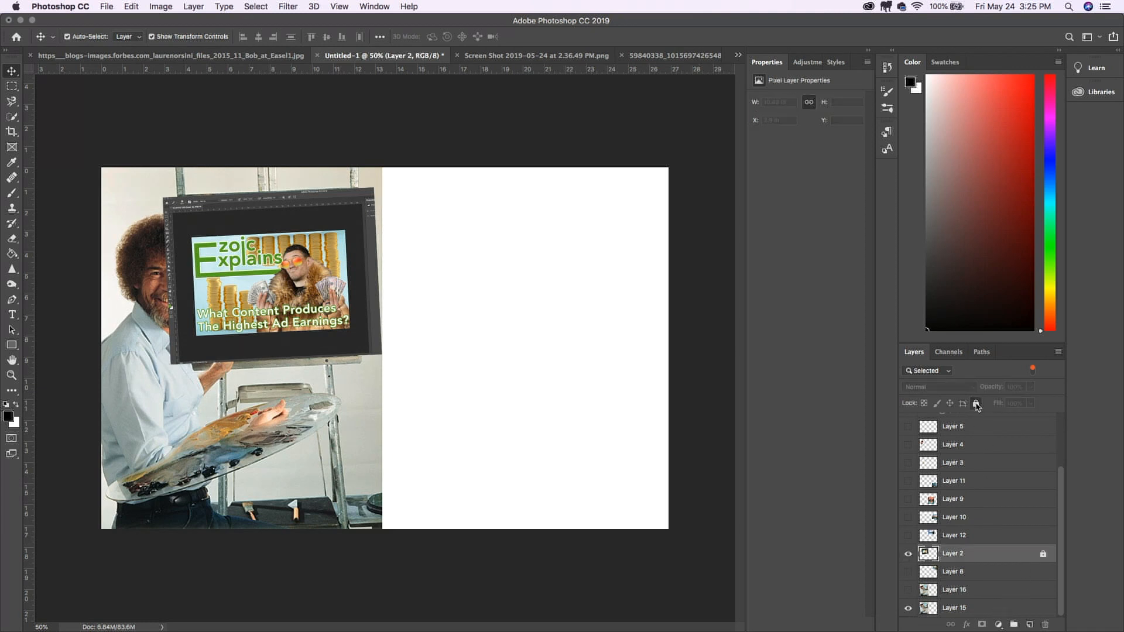
mouse_move(975, 403)
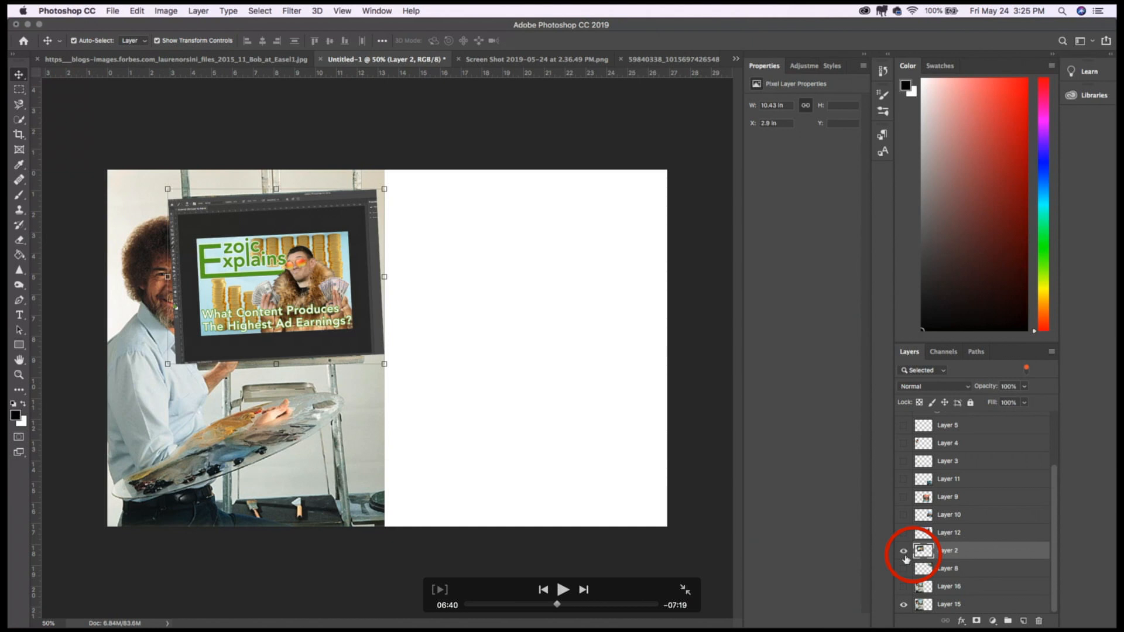
Step: Hide the screenshot layer and bring up the layer options for the Bob Ross photo layer
click(908, 552)
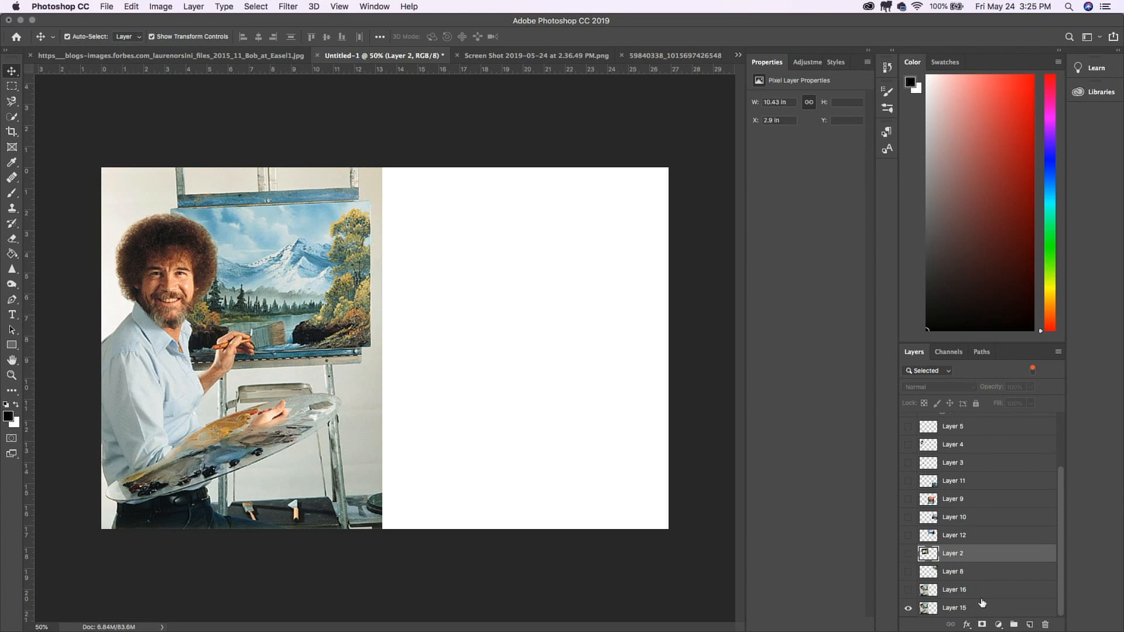
click(972, 403)
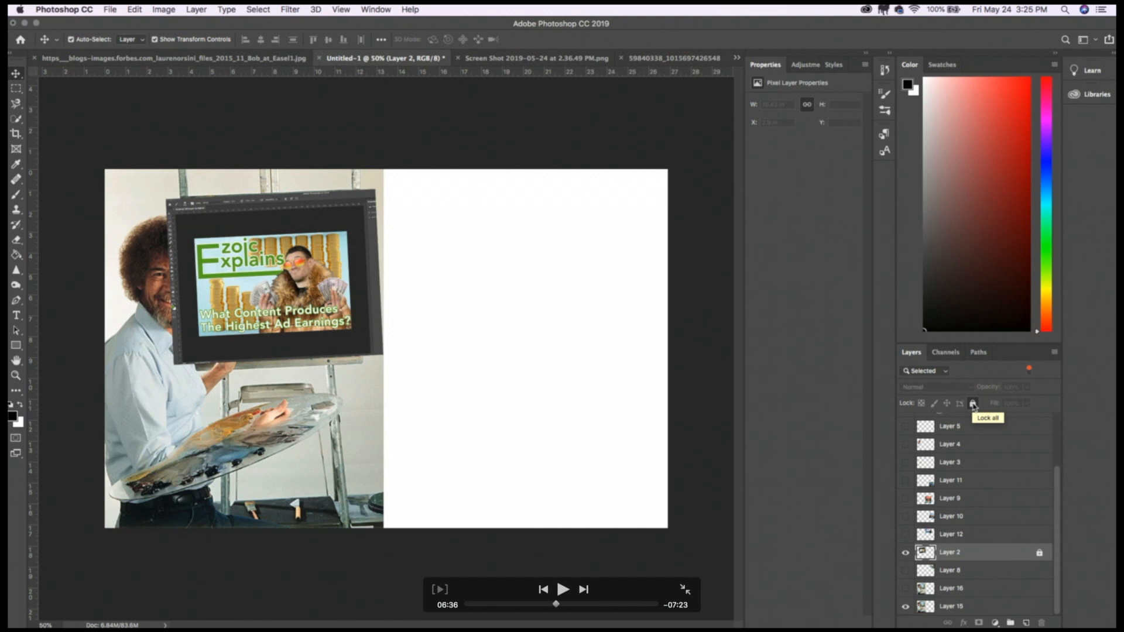
click(952, 607)
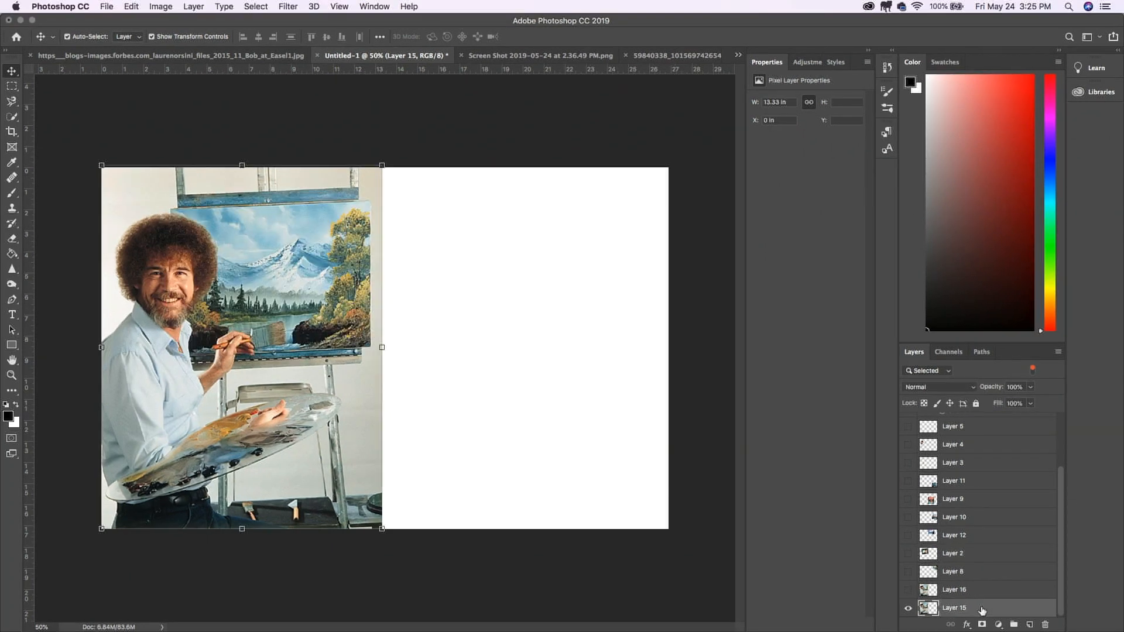
right_click(954, 607)
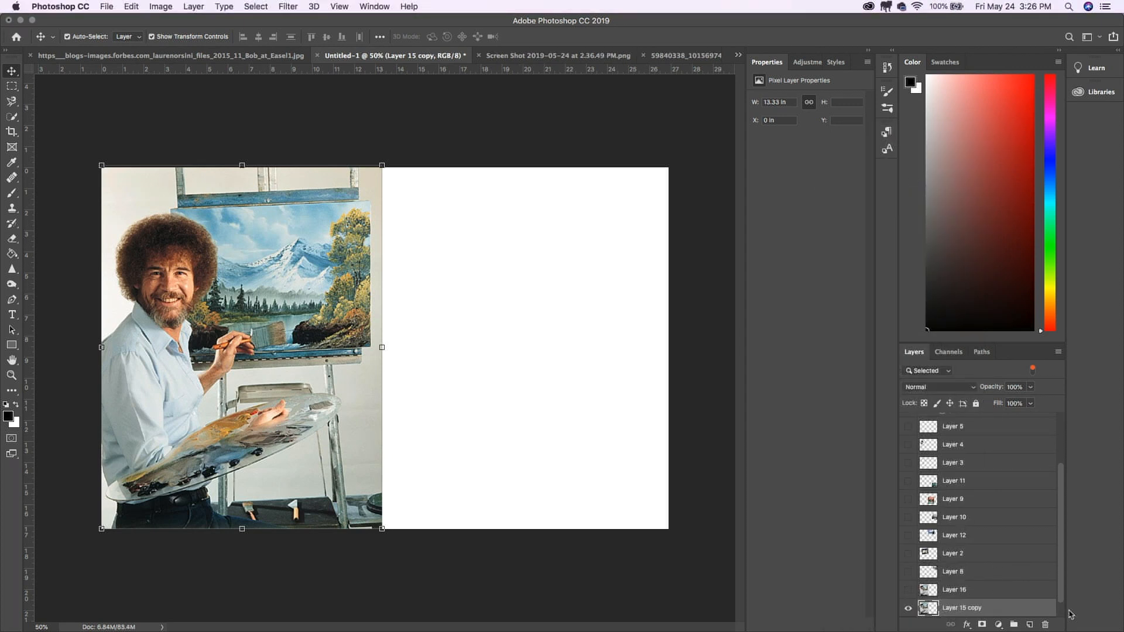
mouse_move(710, 555)
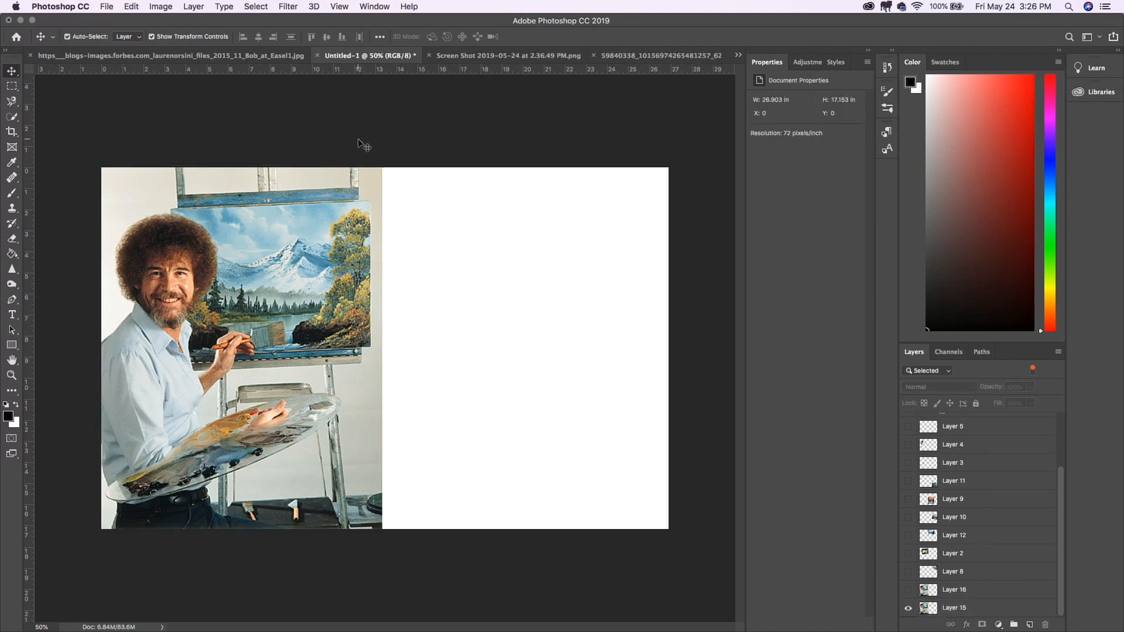
Step: Show and activate Layer 16 with the painter photo and choose the Magnetic Lasso Tool
click(908, 589)
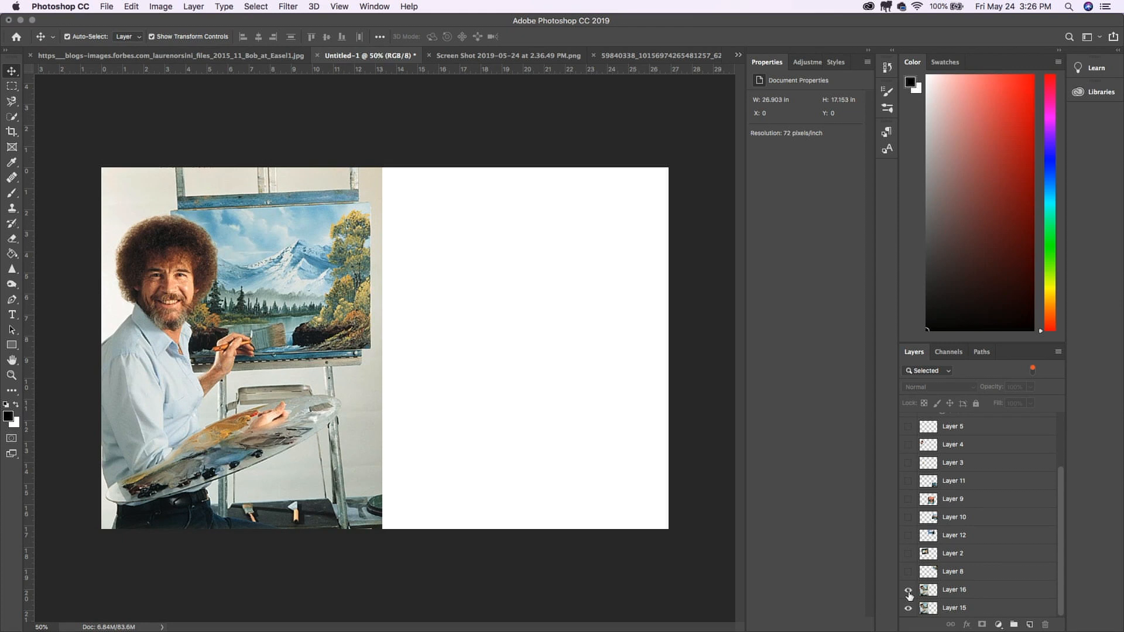
click(908, 590)
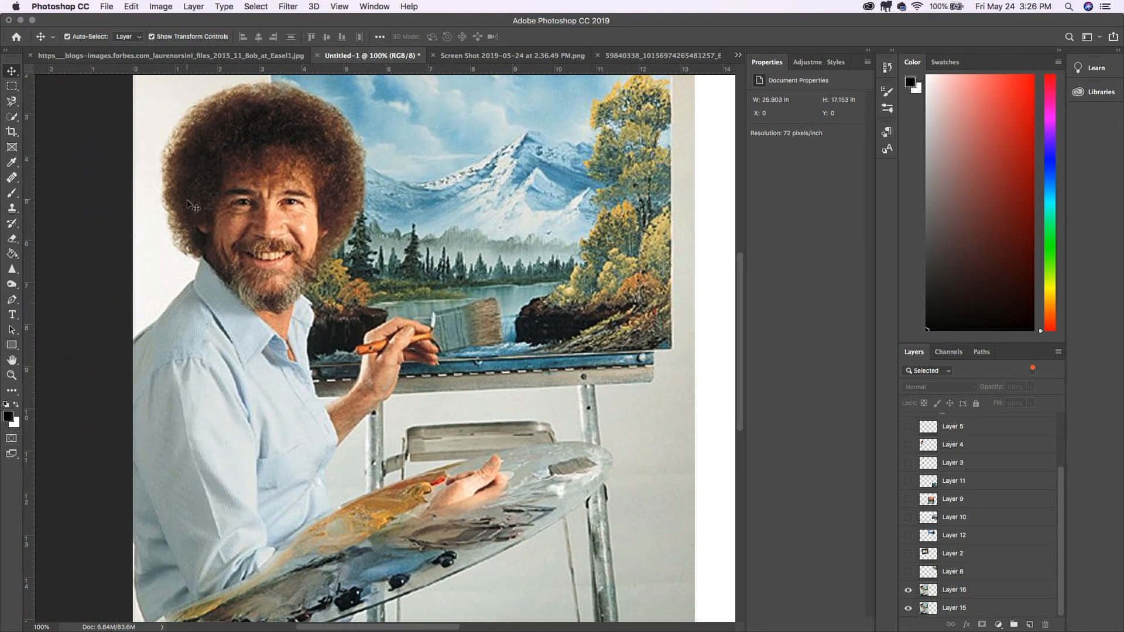
click(954, 588)
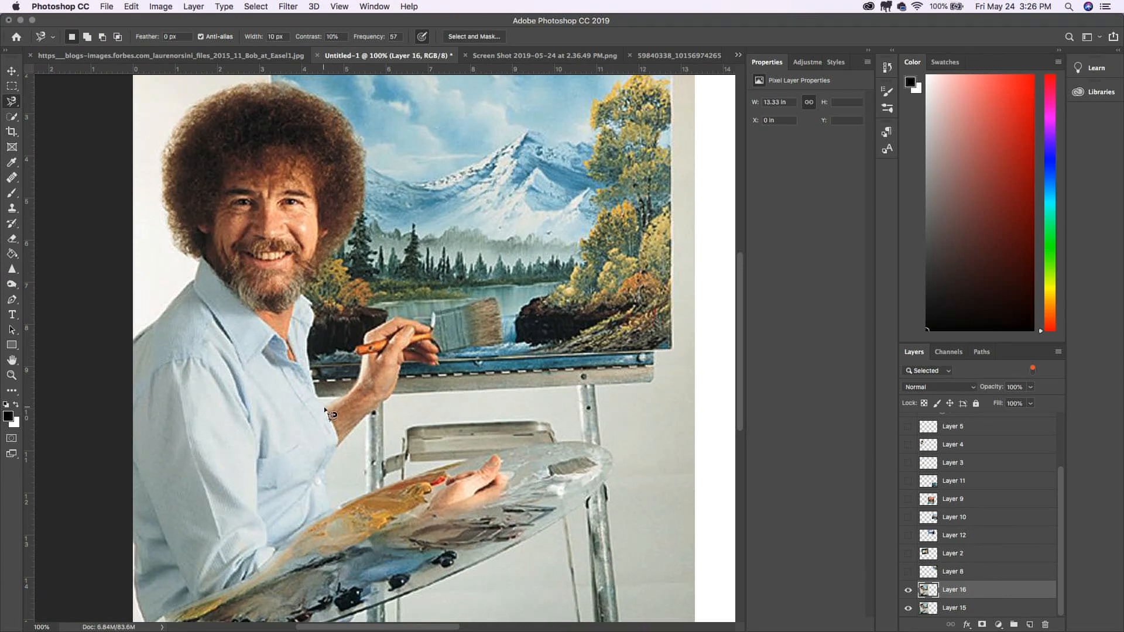
click(11, 101)
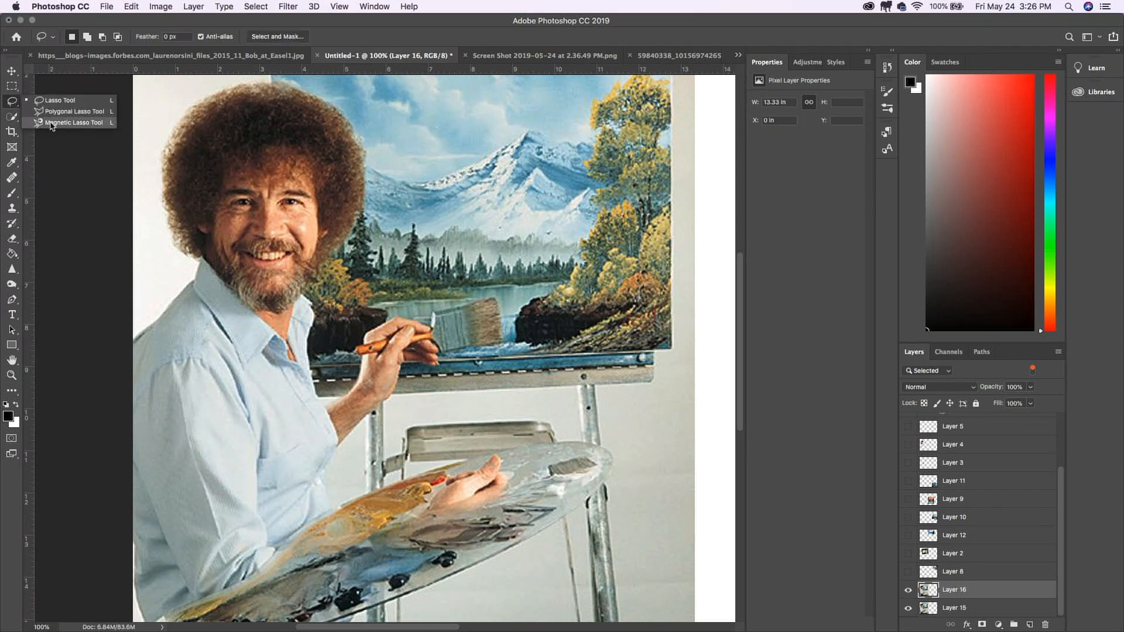
click(75, 122)
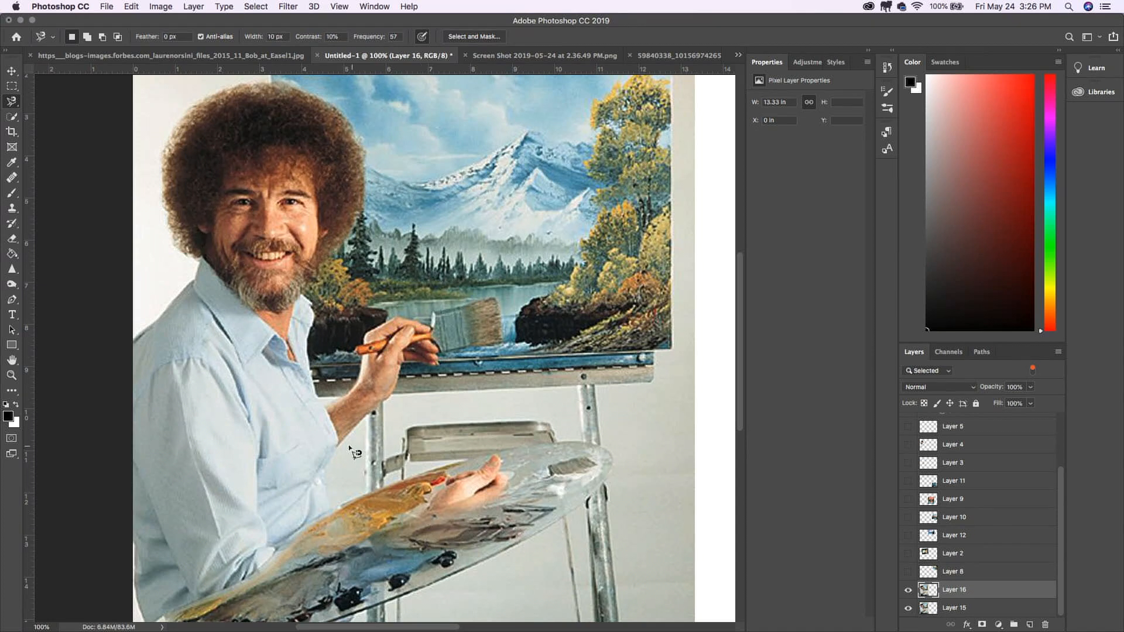
Step: Trace a Magnetic Lasso selection around the hand holding the brush
drag(331, 455, 369, 416)
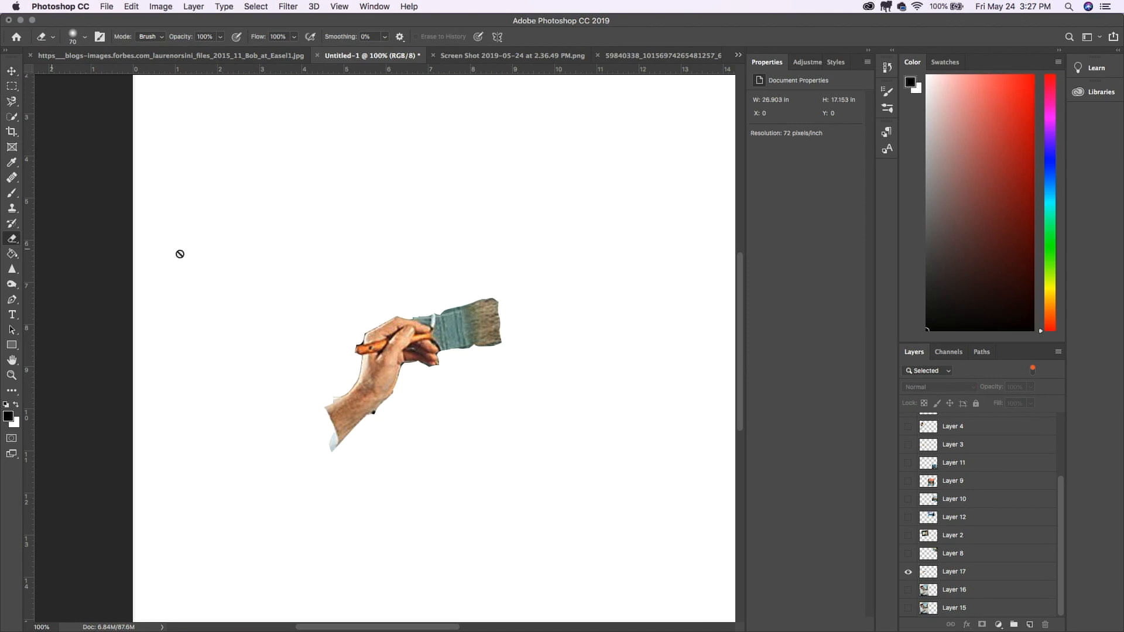
Step: Lower the eraser brush hardness for a soft edge to clean around the hand
click(82, 37)
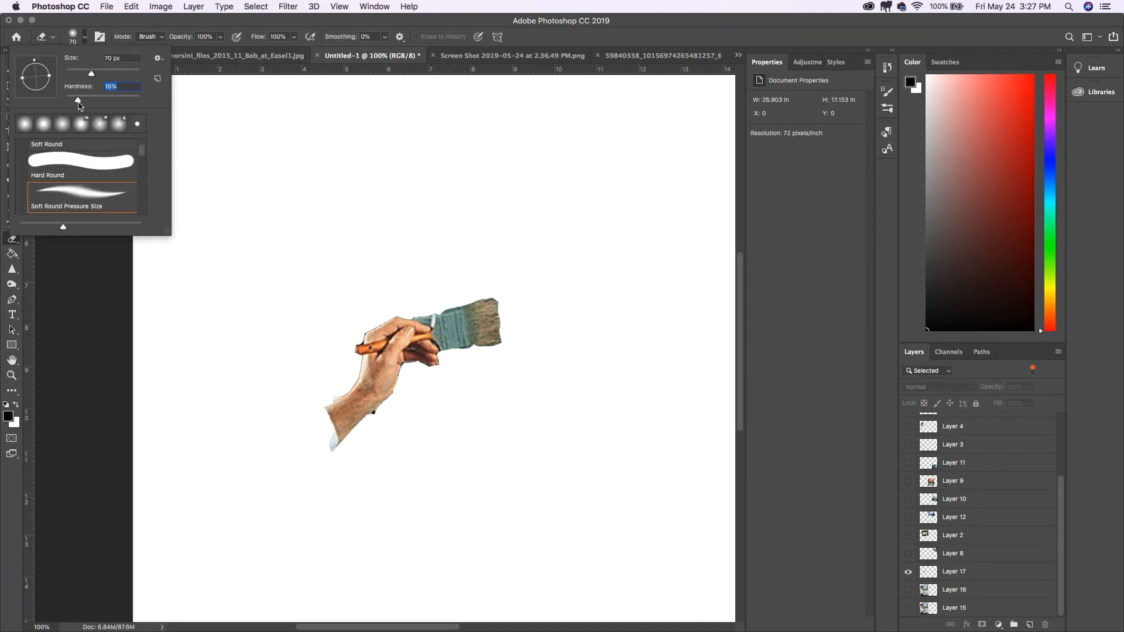
drag(79, 98, 107, 98)
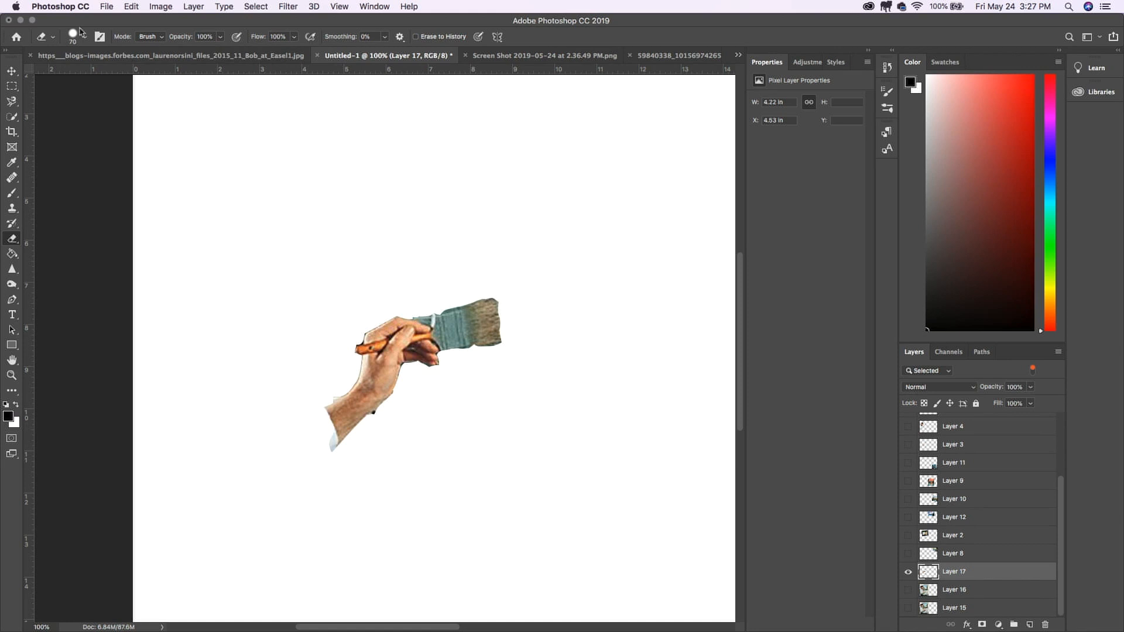
mouse_move(449, 288)
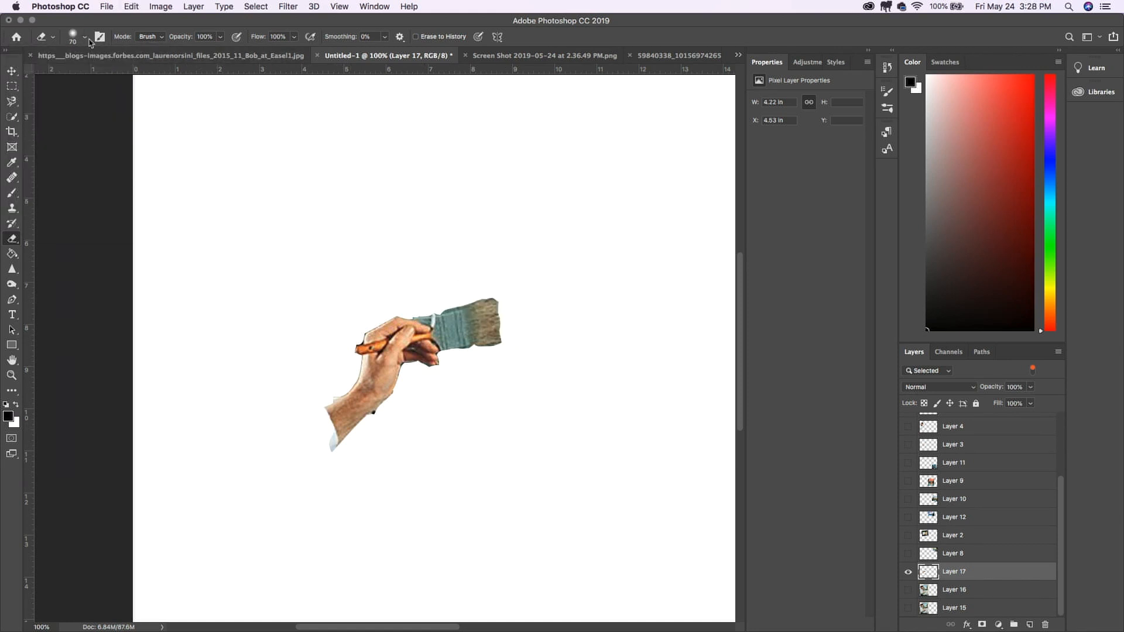
mouse_move(355, 184)
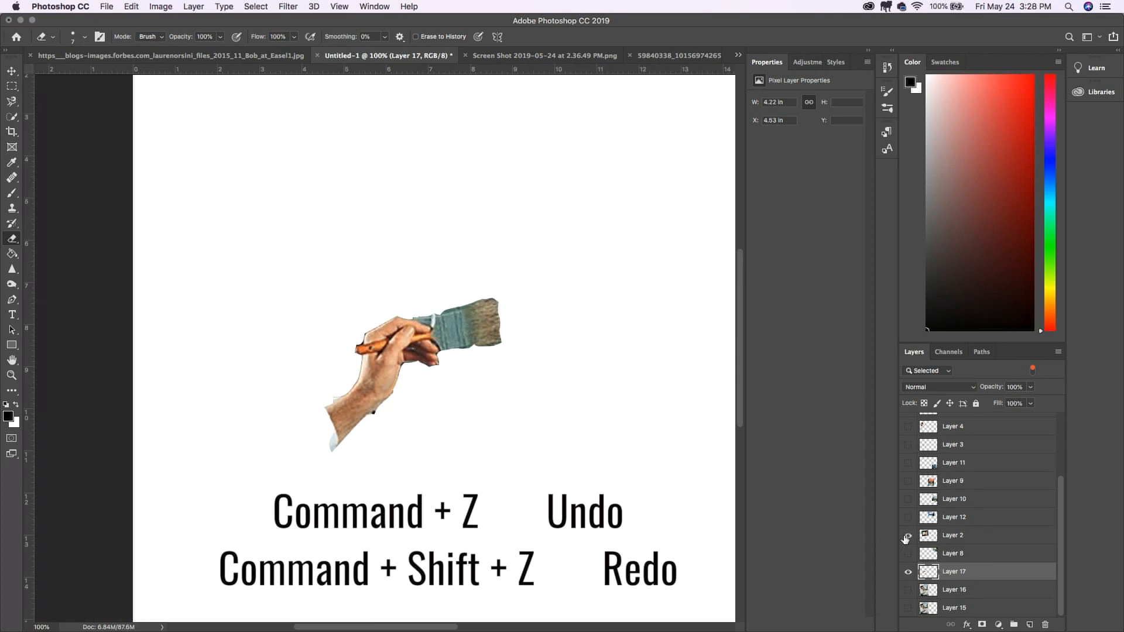
Step: Make the Ezoic Explains screenshot layer (Layer 2) visible behind the hand and brush
click(907, 553)
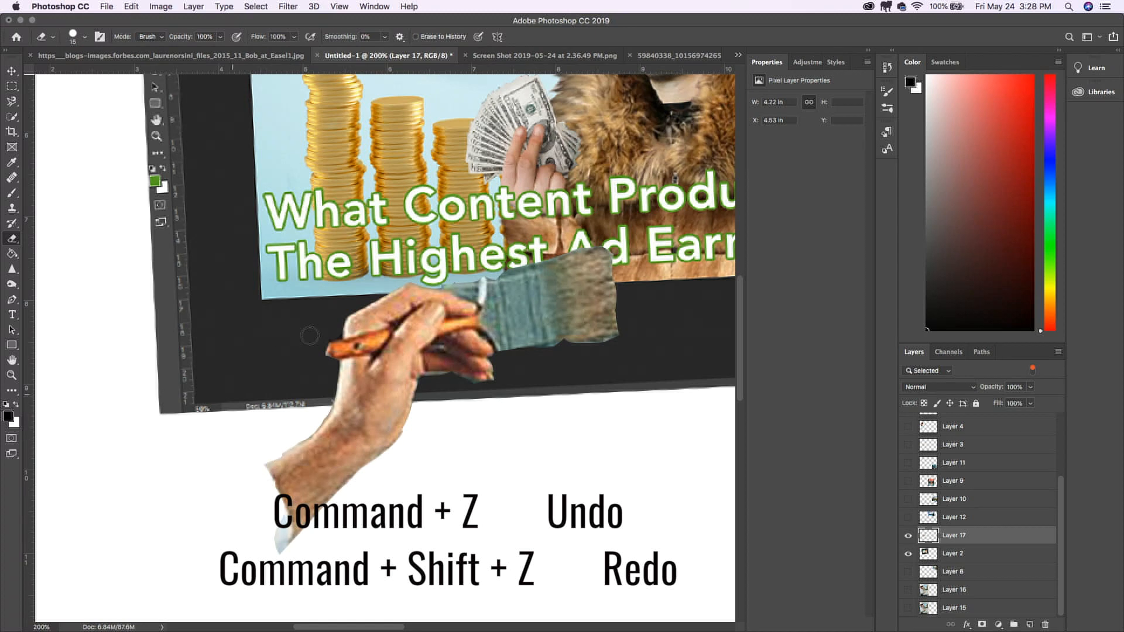
mouse_move(310, 422)
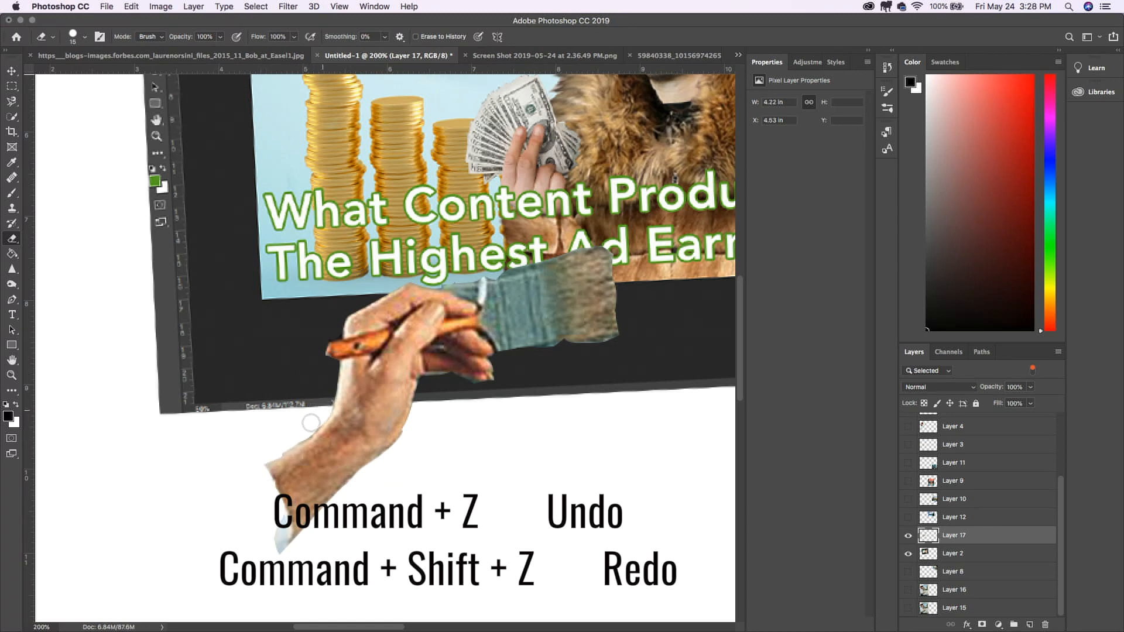
mouse_move(503, 224)
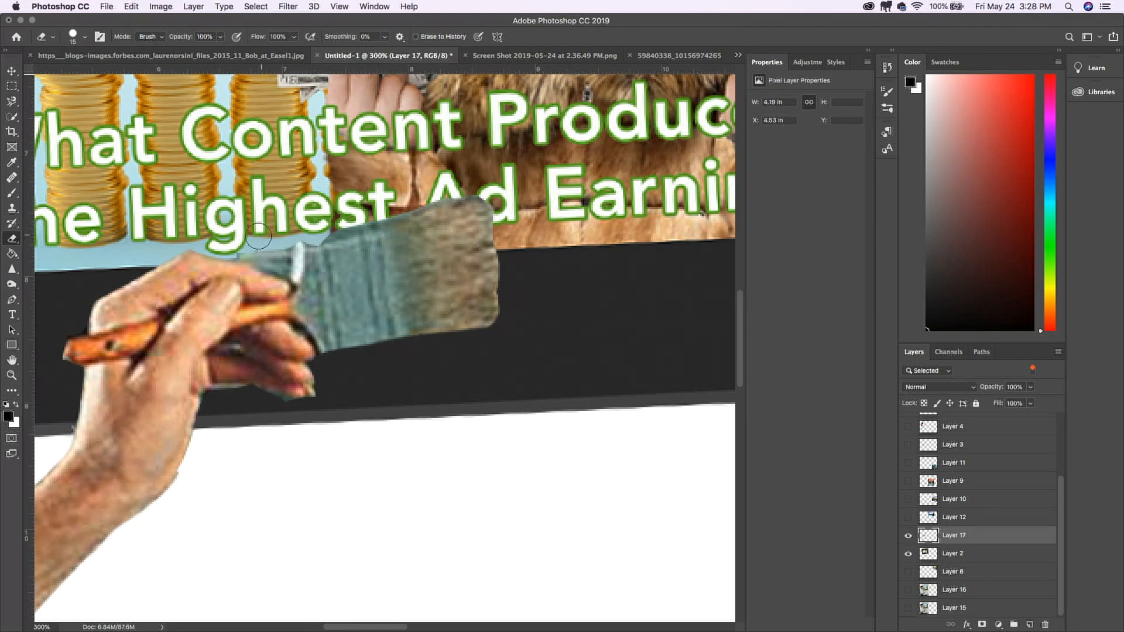
mouse_move(188, 241)
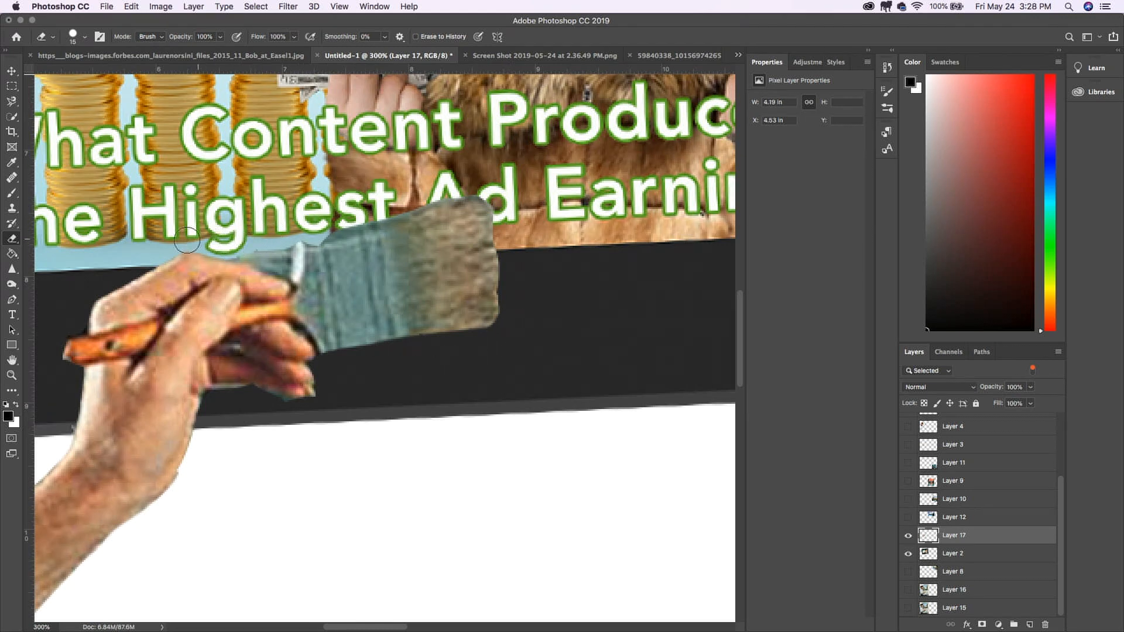
mouse_move(218, 400)
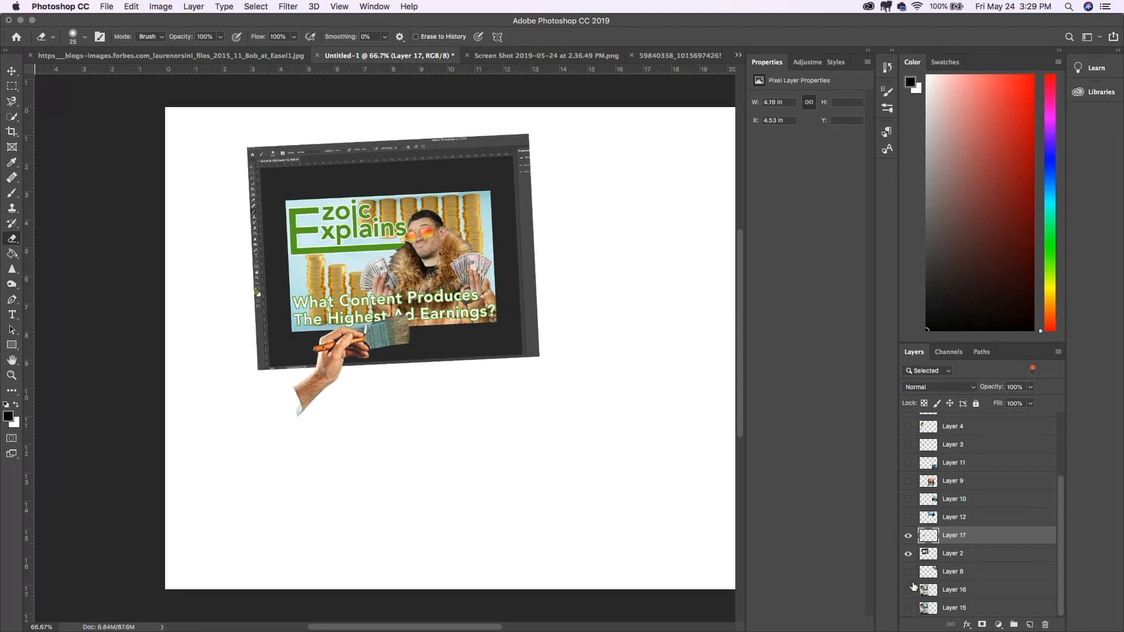
Step: Show the painter photo Layer 15 again and make it the active layer
click(908, 610)
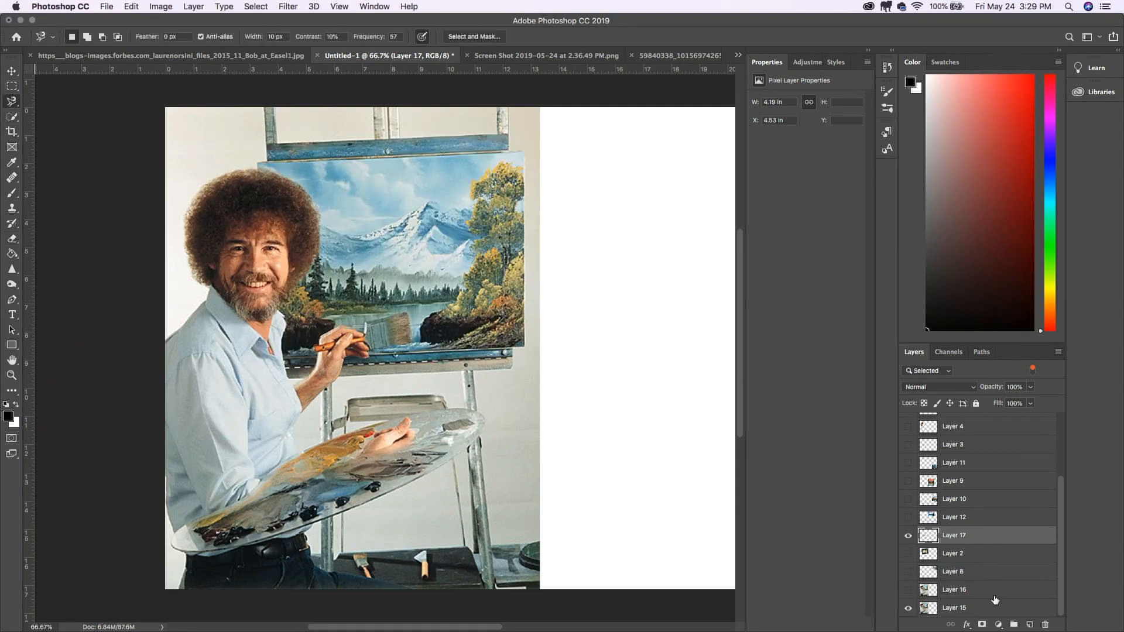
click(954, 589)
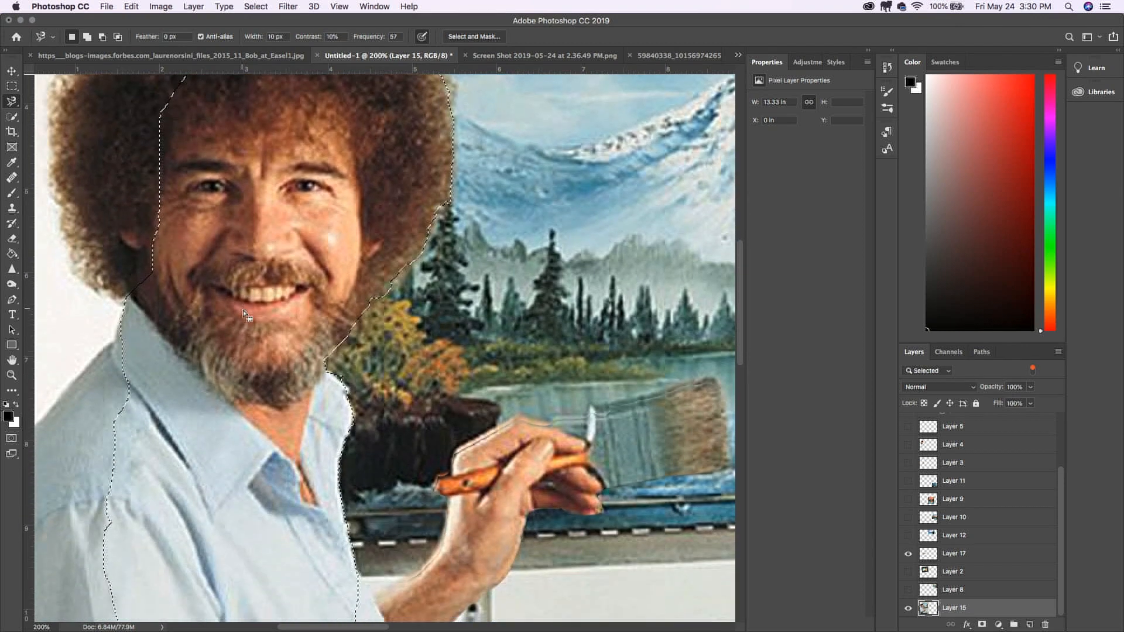
scroll(down, 3)
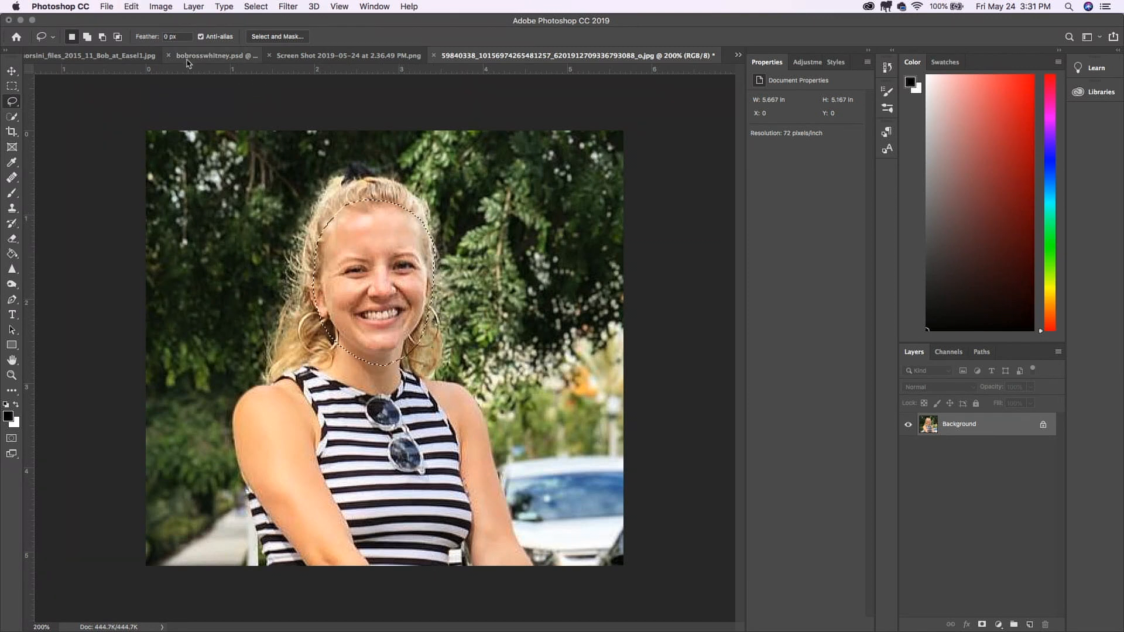
Step: Paste the woman's face into bobrosswhitney.psd, tilt it slightly and move it over the painter's head
click(213, 55)
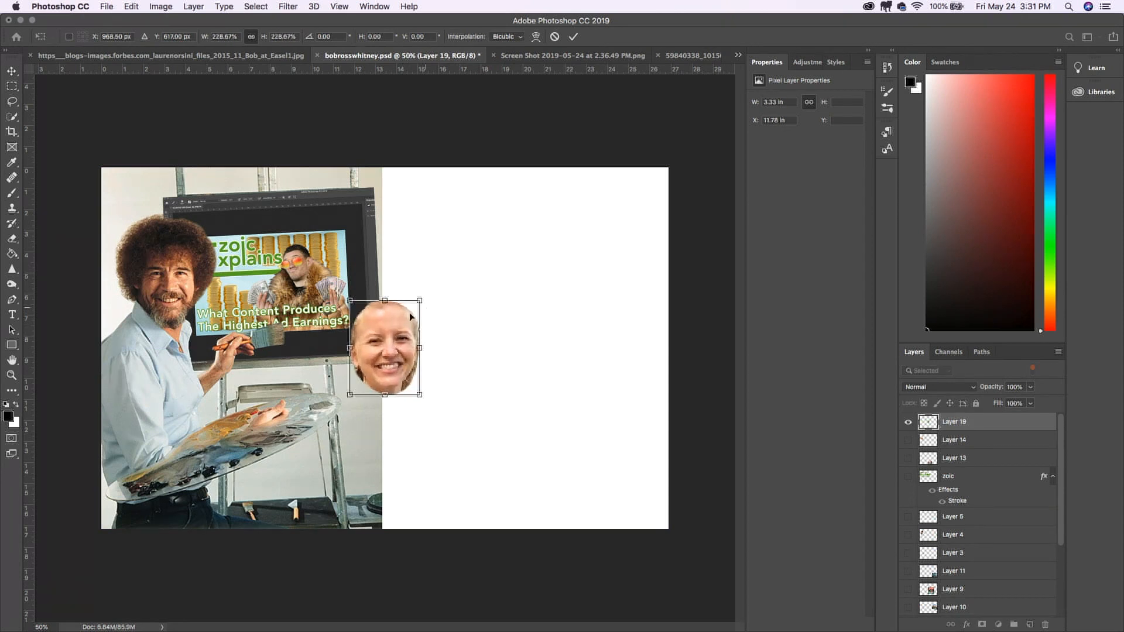
drag(429, 301, 441, 308)
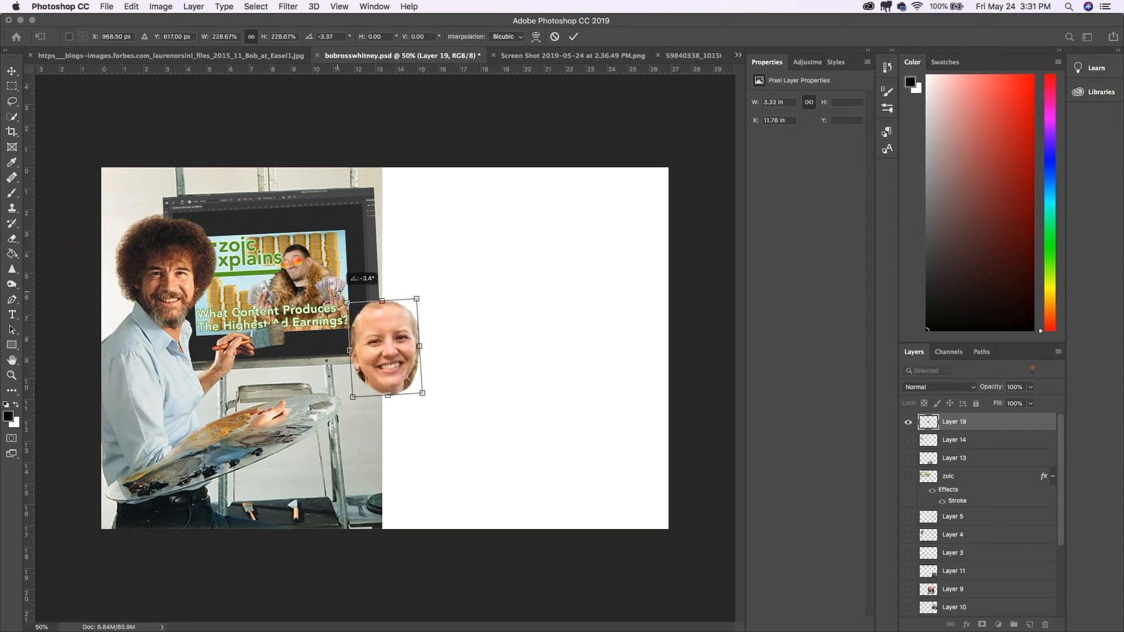
drag(379, 349, 165, 280)
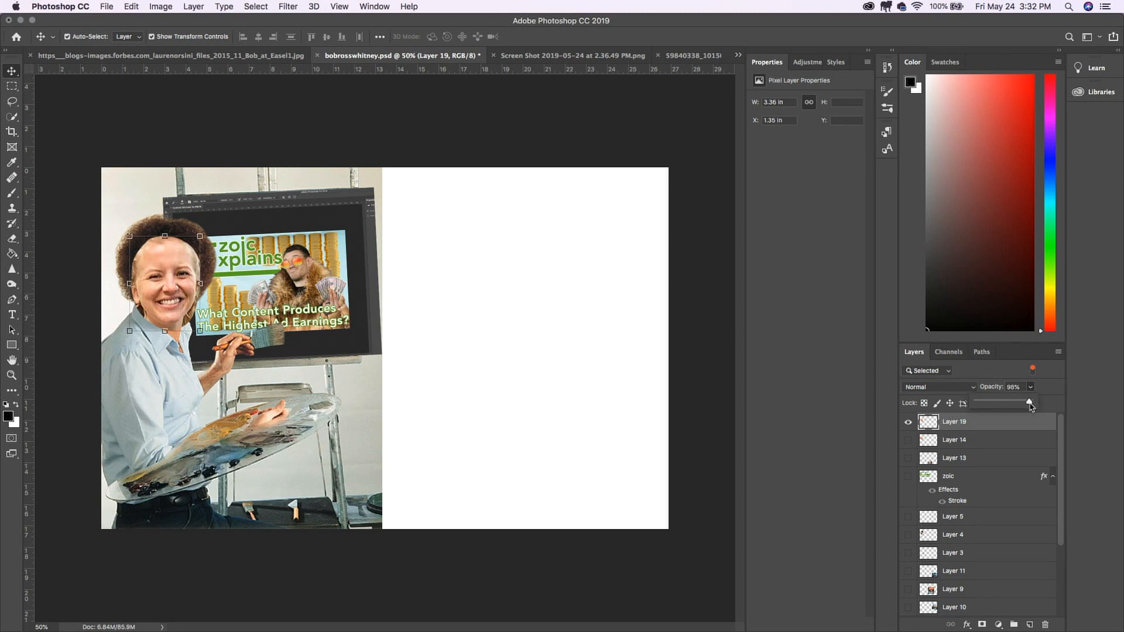
Step: Lower the face layer (Layer 19) opacity to about 75% for alignment
drag(1030, 403, 1003, 403)
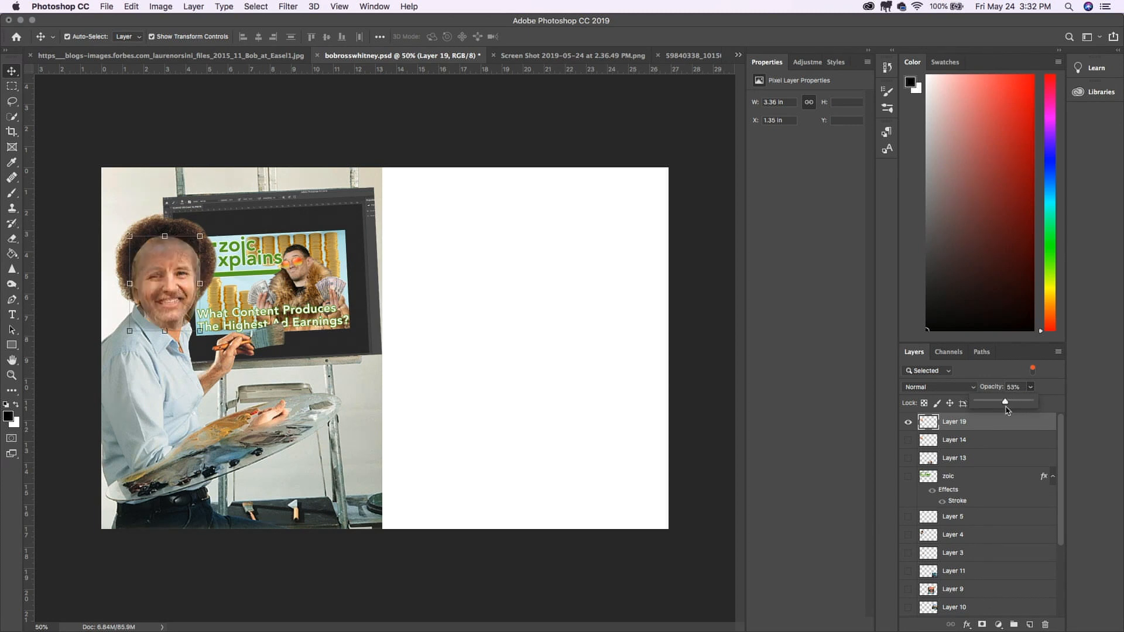
drag(1003, 402, 994, 402)
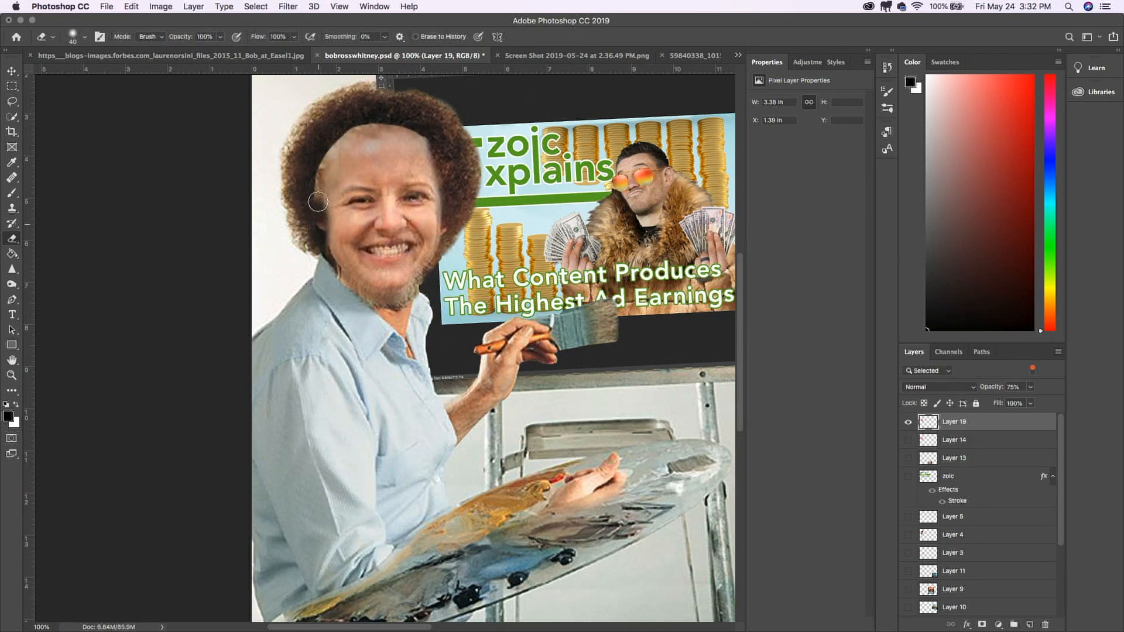
Step: Erase and soften the pasted face's edges with a low-hardness Eraser so it blends into hair and neck
drag(319, 203, 405, 130)
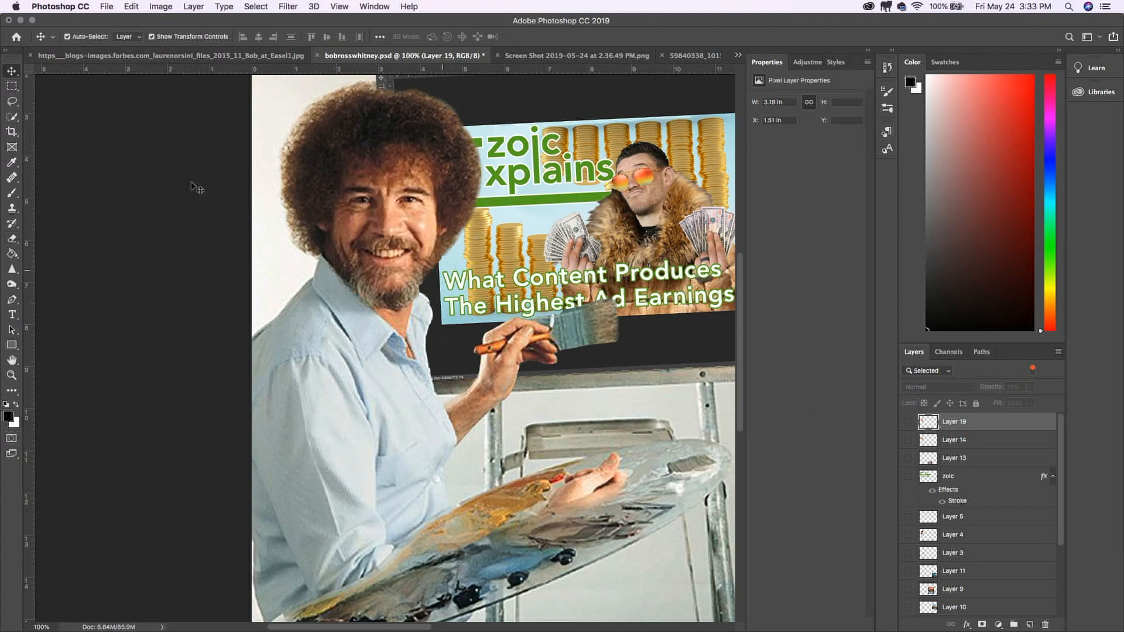
click(11, 100)
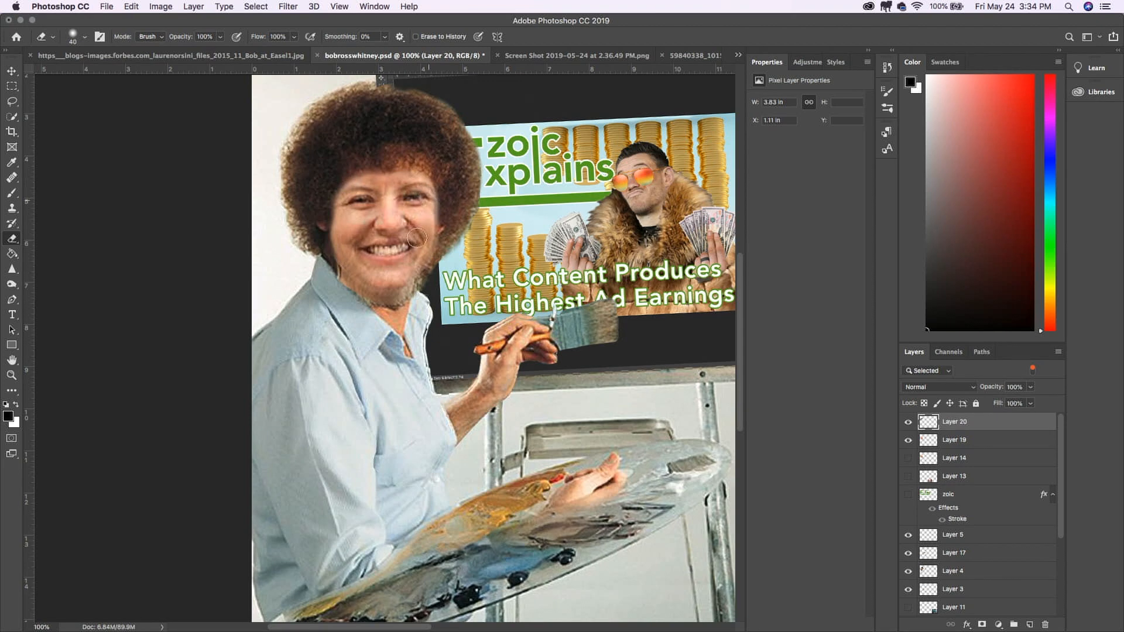
click(12, 71)
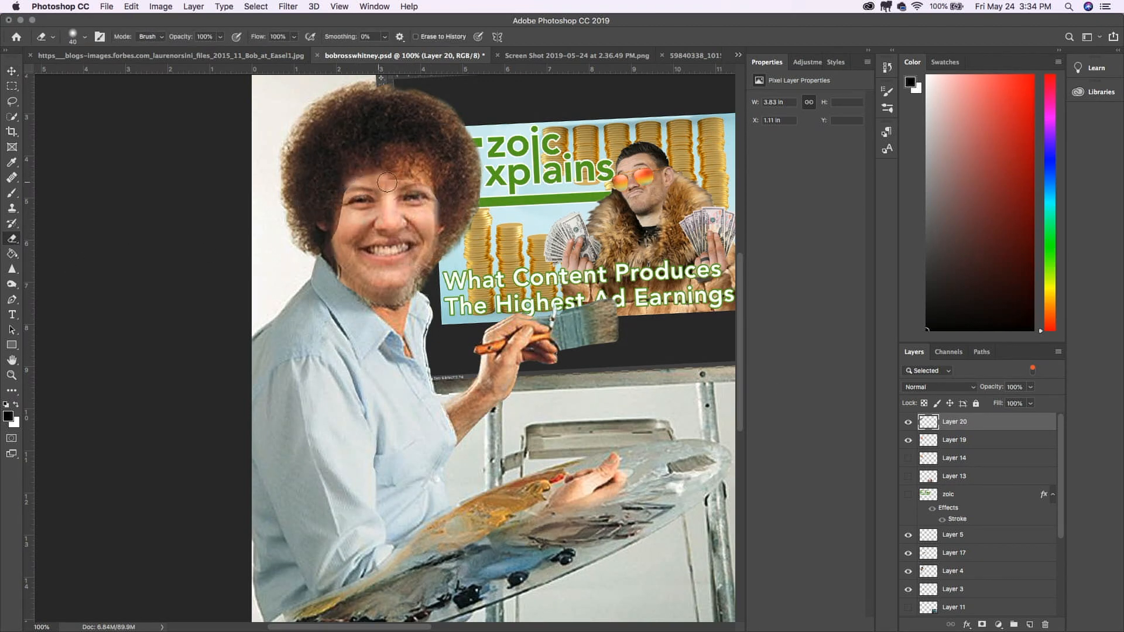
drag(385, 183, 410, 250)
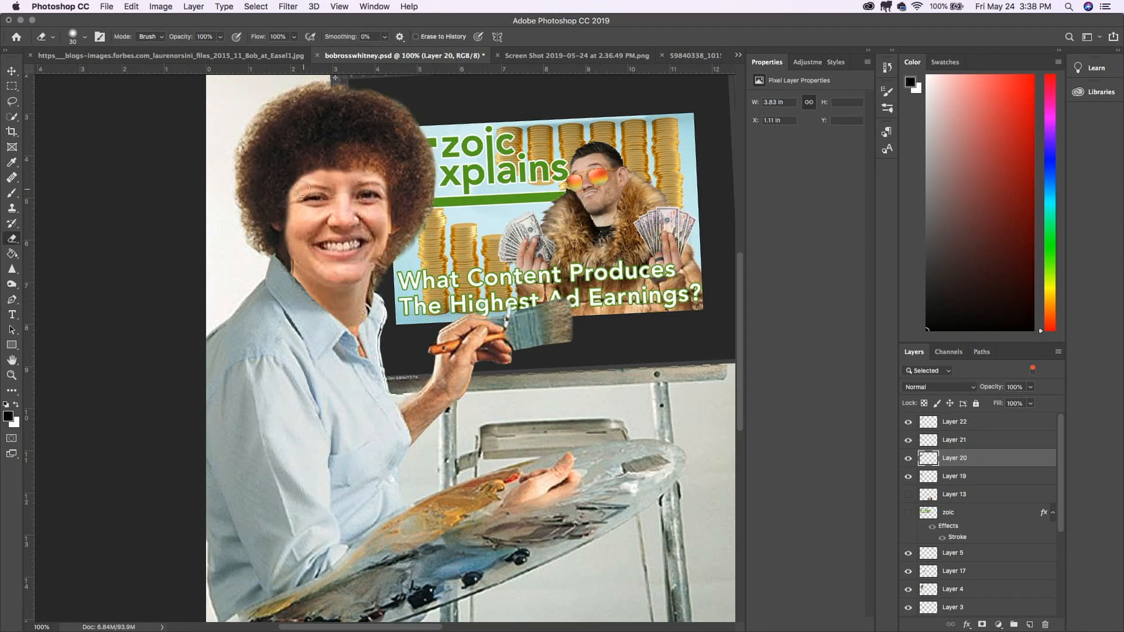
mouse_move(865, 493)
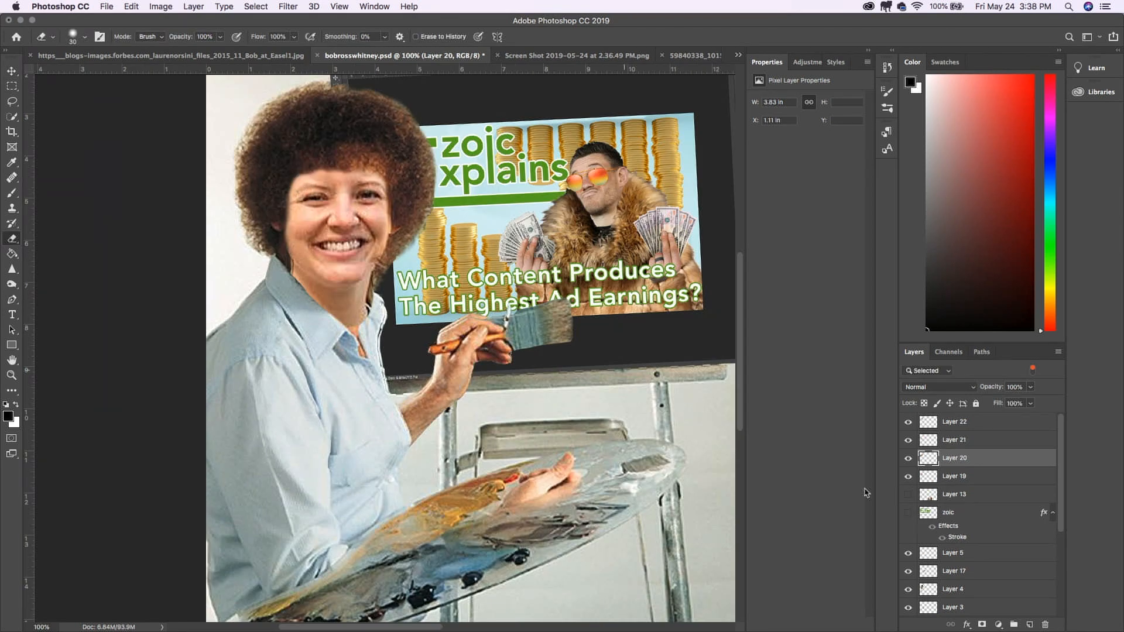
Step: Apply a Color Balance adjustment to the Layer 19 face patch to match the surrounding skin
click(954, 476)
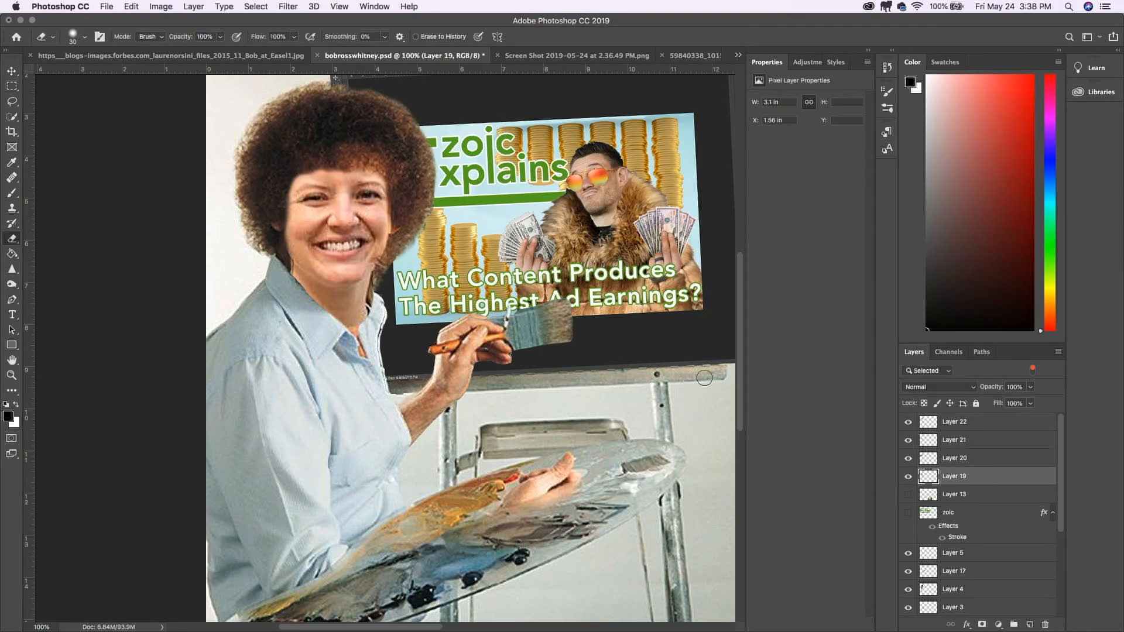
click(160, 7)
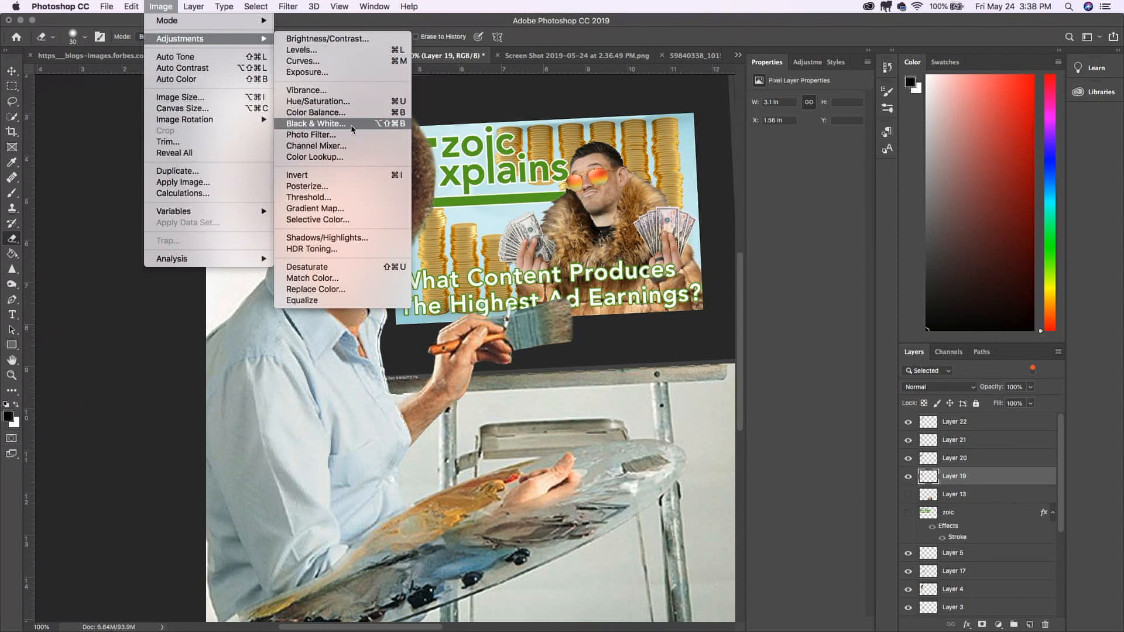
mouse_move(315, 146)
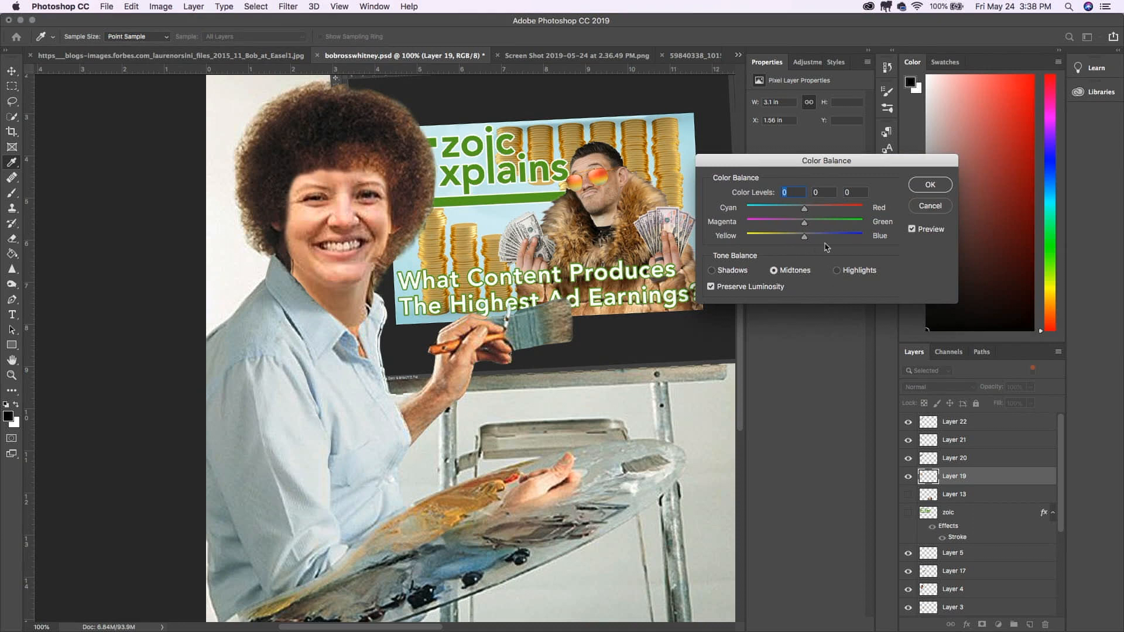
drag(803, 237, 794, 236)
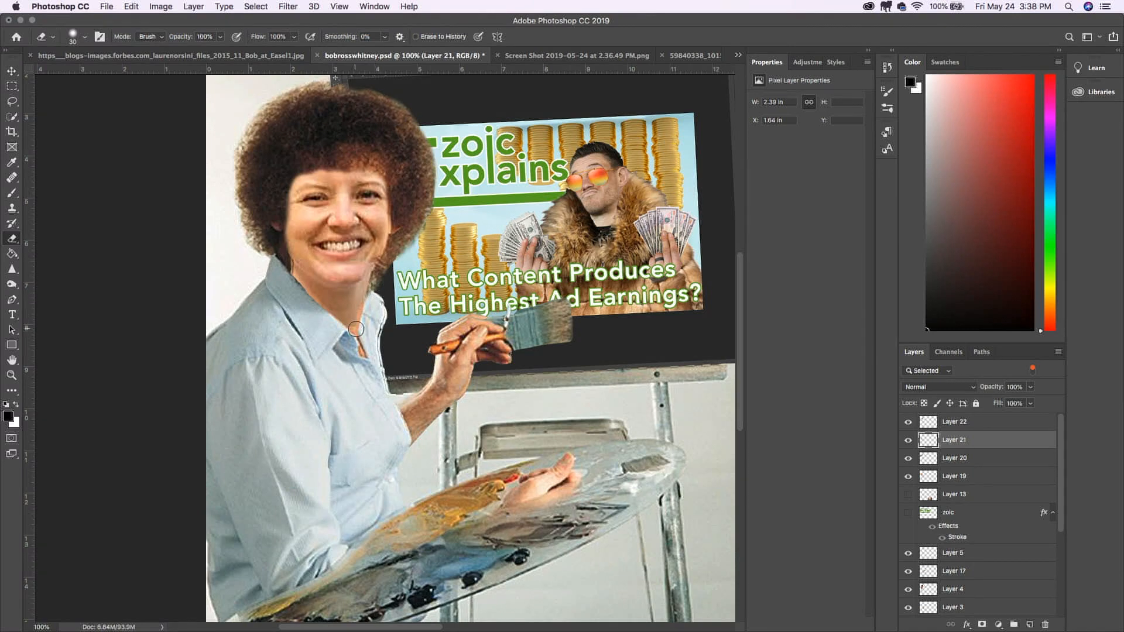
Step: Deselect and arrange the landscape painting images as a collage on the right half
key(cmd+d)
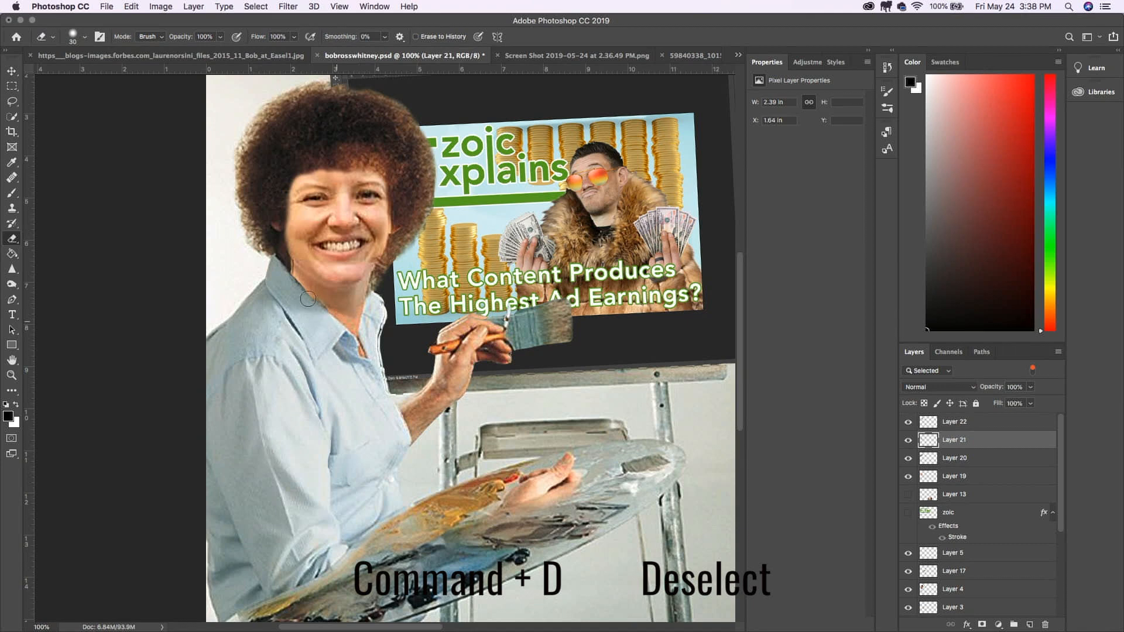
mouse_move(308, 303)
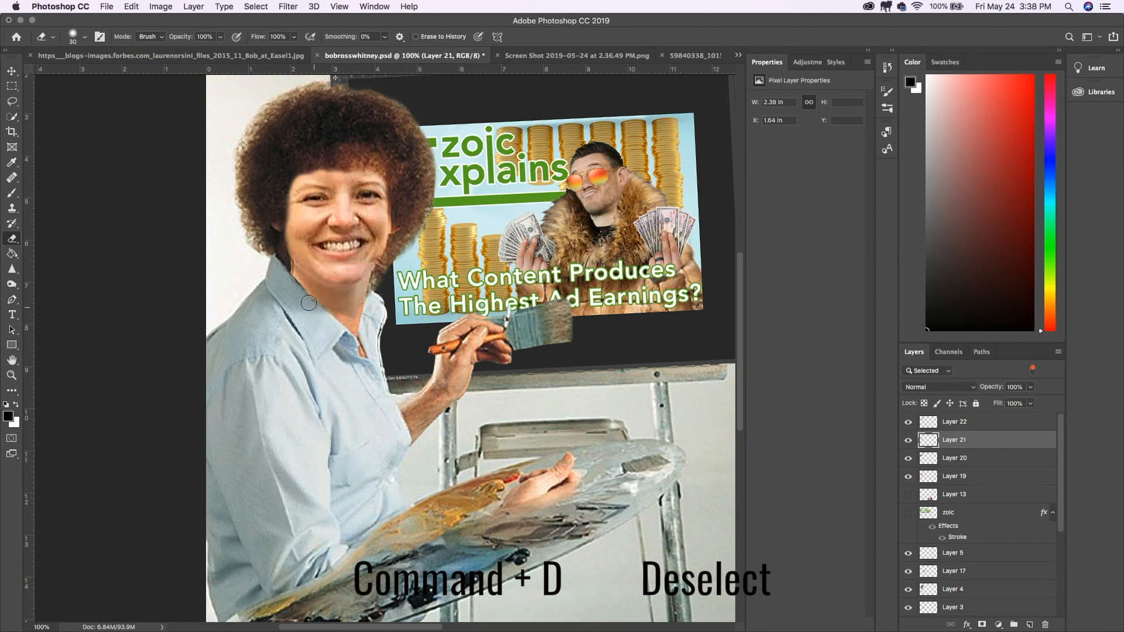
mouse_move(284, 265)
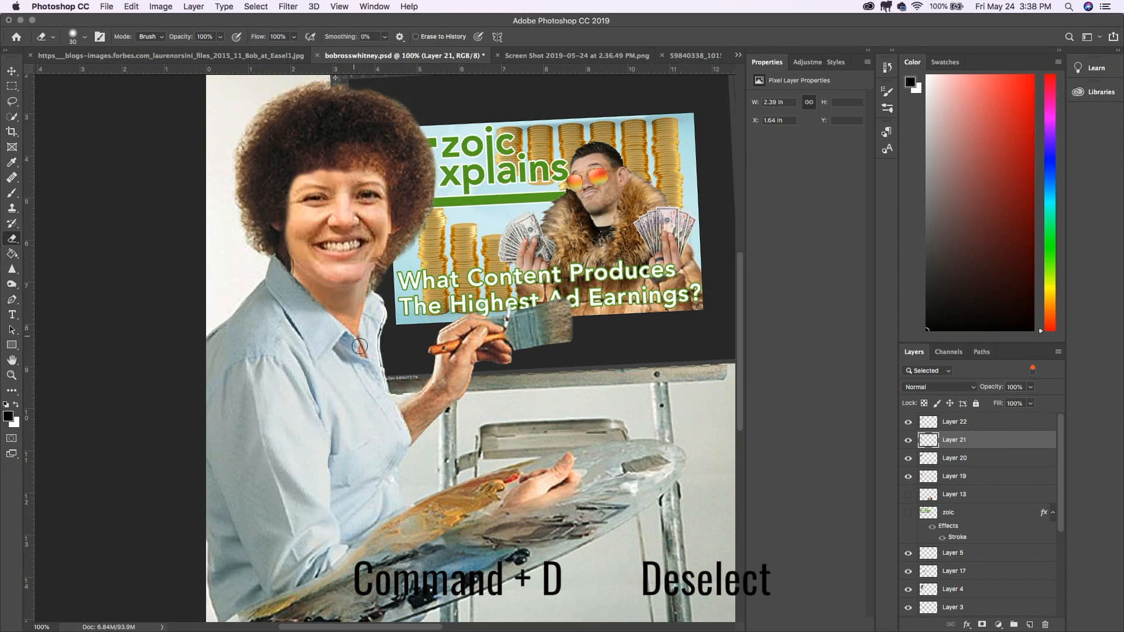
key(cmd+d)
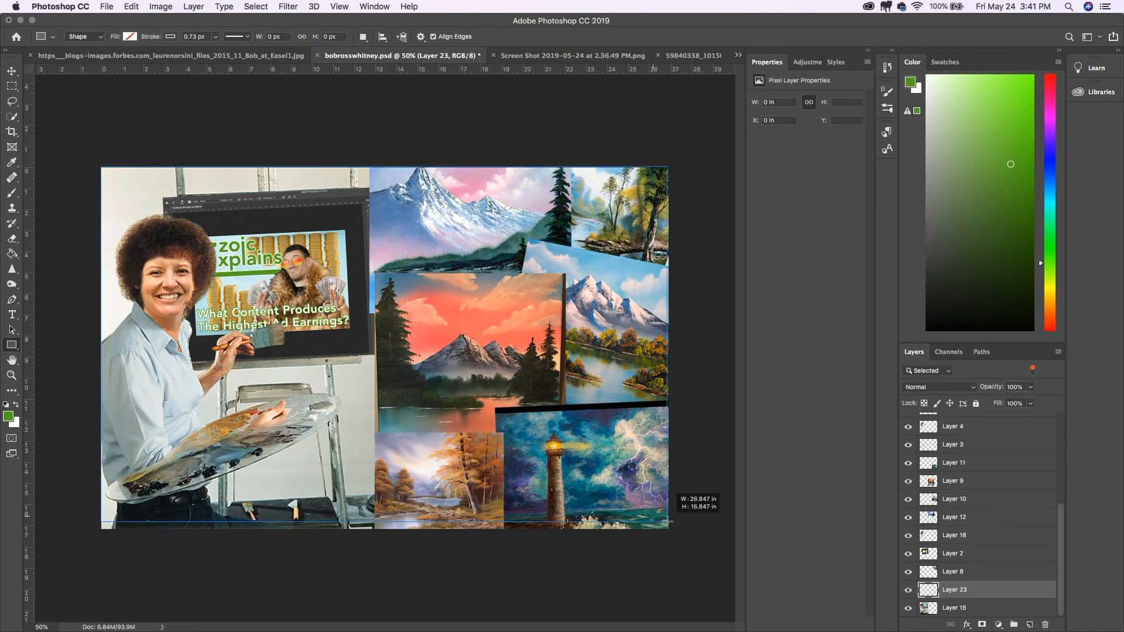
Step: Draw a full-canvas rectangle and fill it purple as the background behind the painter
drag(101, 167, 668, 530)
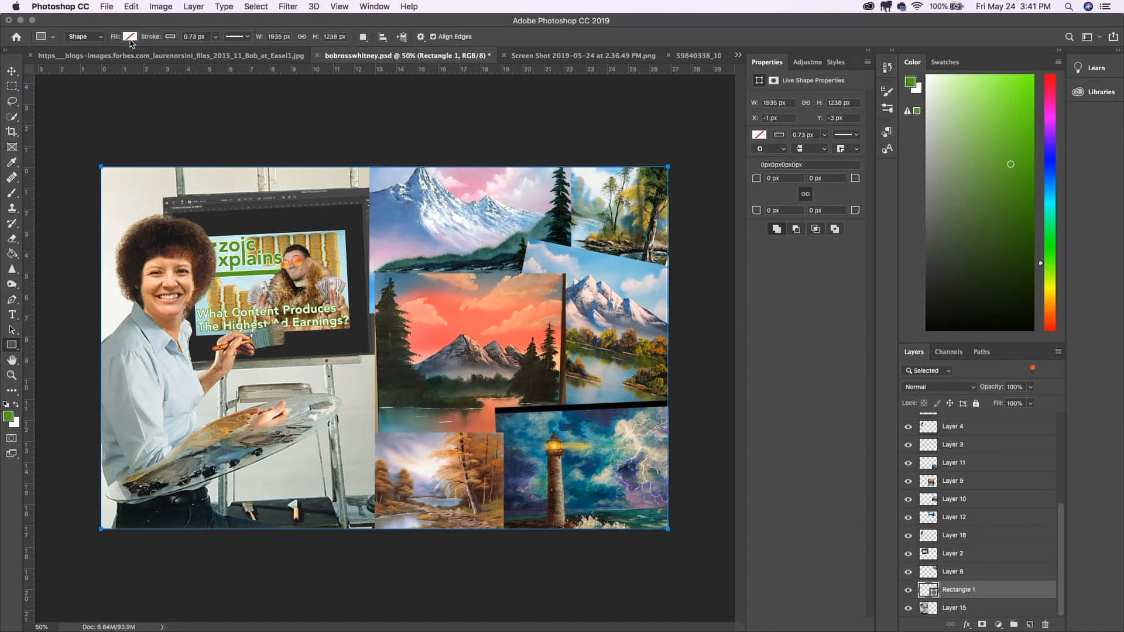
click(130, 37)
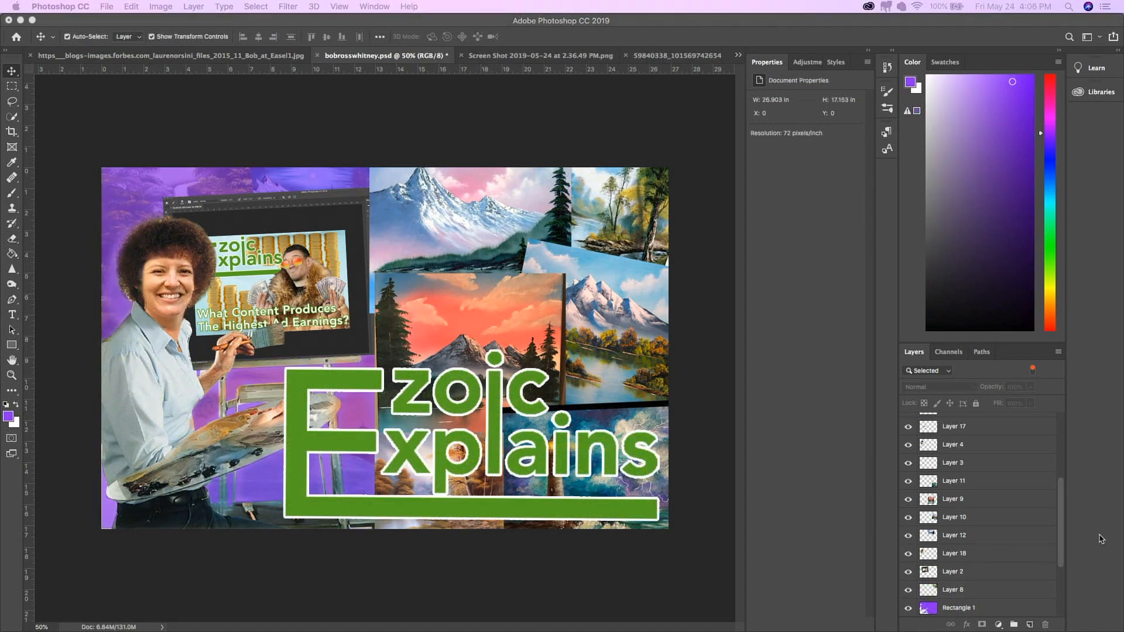
Step: Save the layered thumbnail as bobrosswhitney.psd in Downloads
scroll(down, 3)
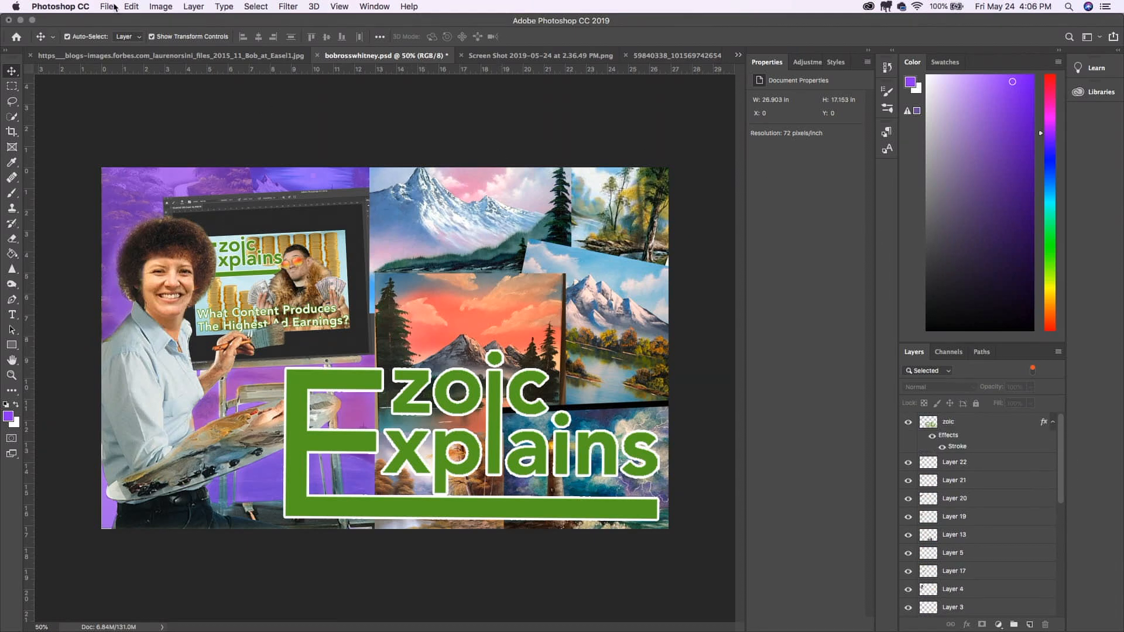
mouse_move(419, 185)
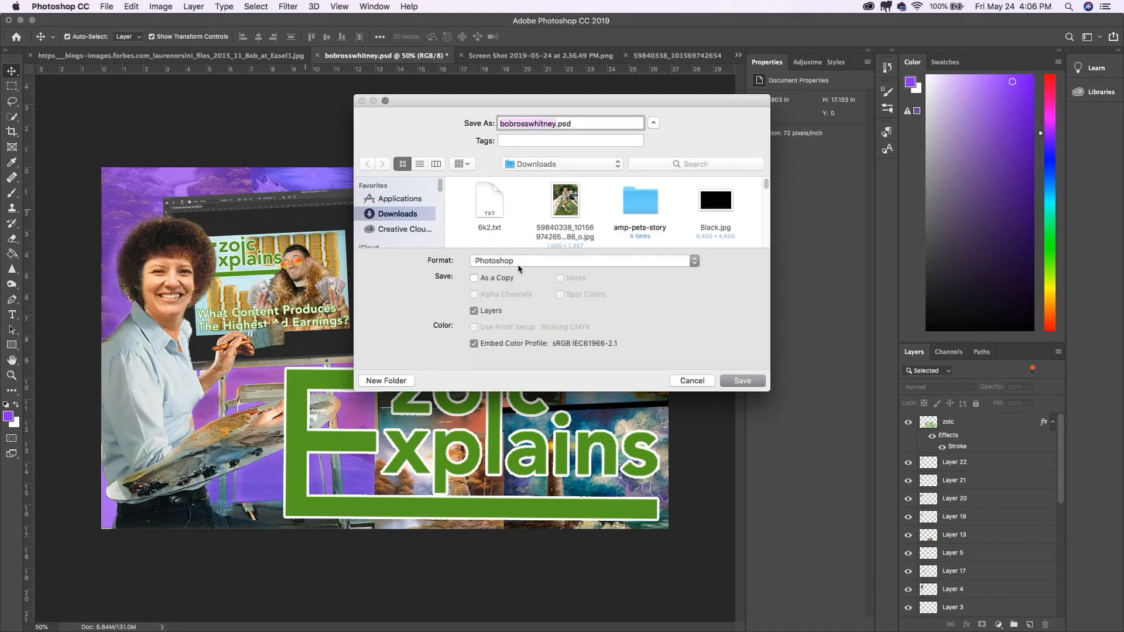
mouse_move(520, 267)
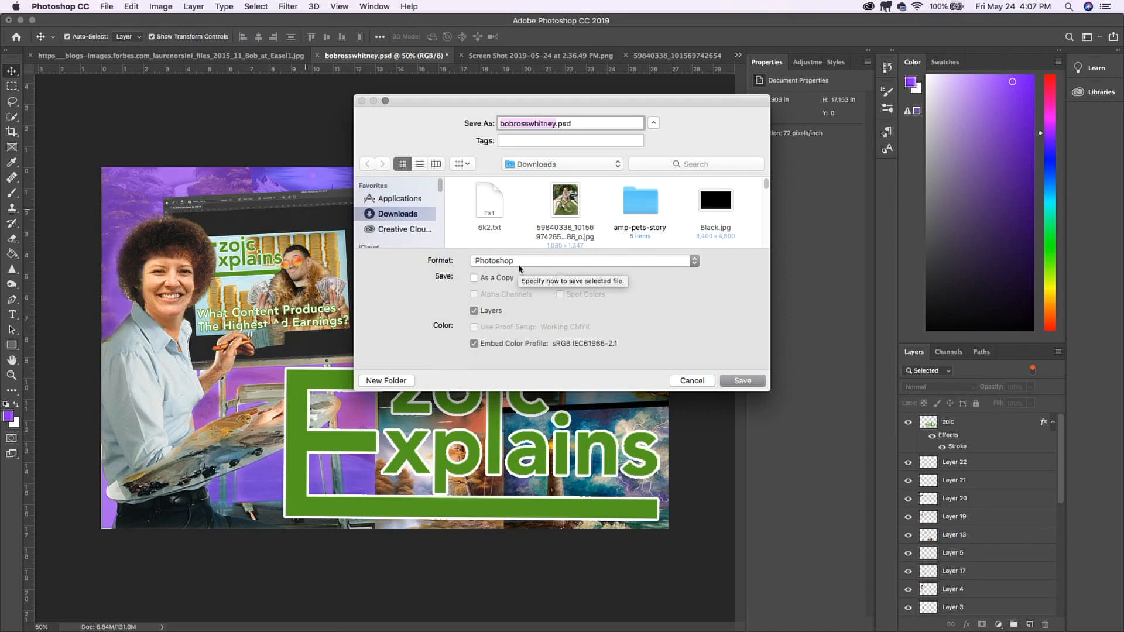
click(742, 380)
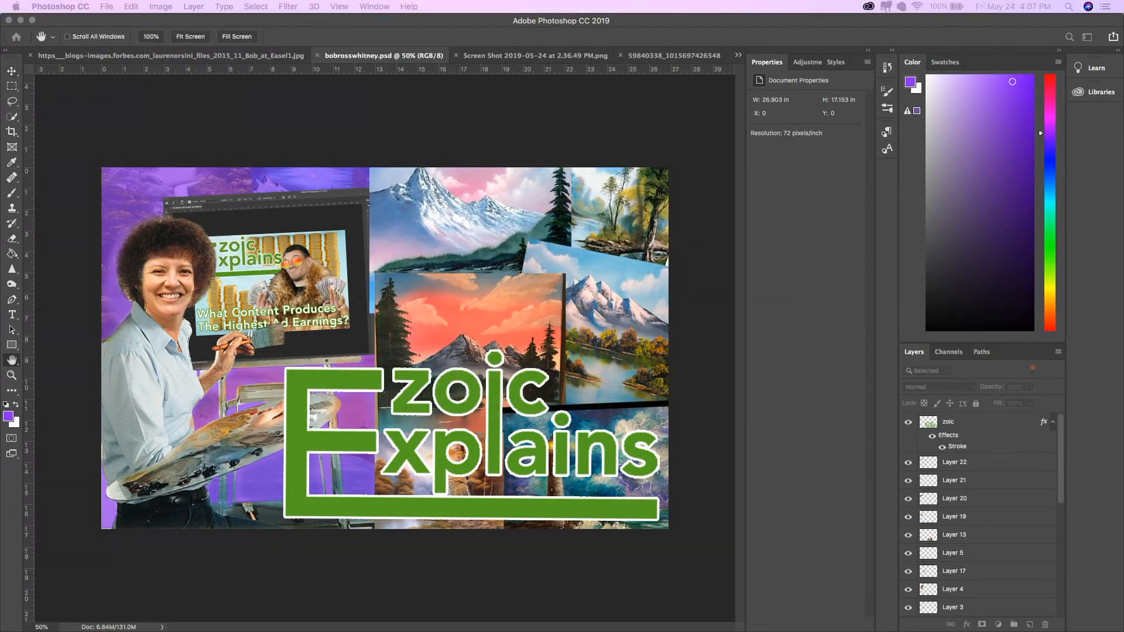
Step: Resize the image to 1000 pixels wide (1000 × 638) via Image Size with proportions linked
click(160, 6)
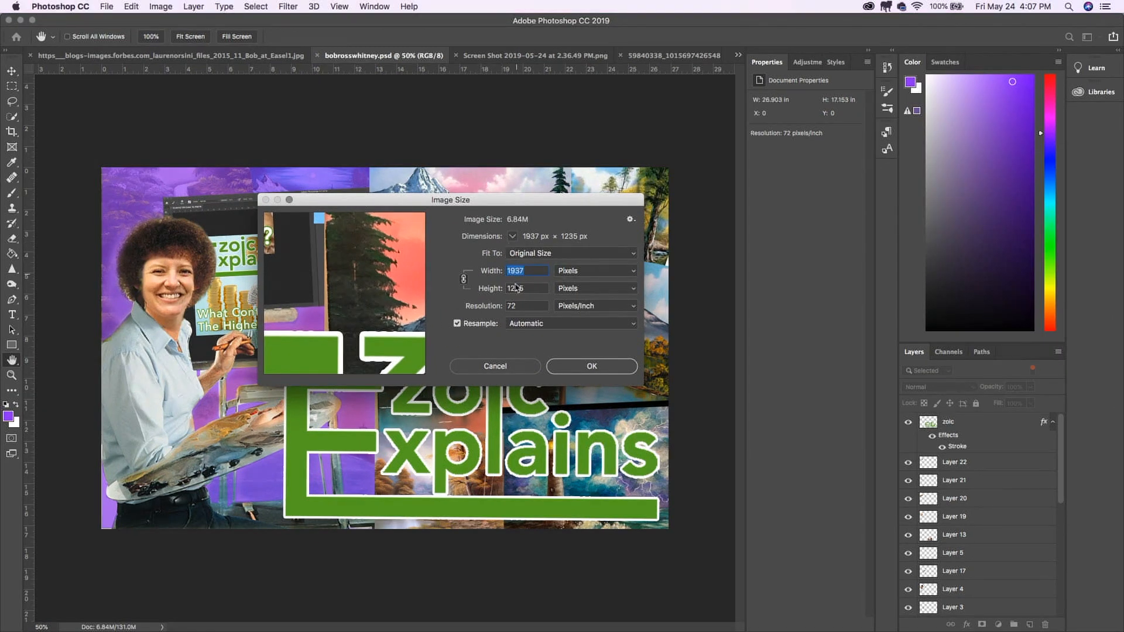
click(527, 305)
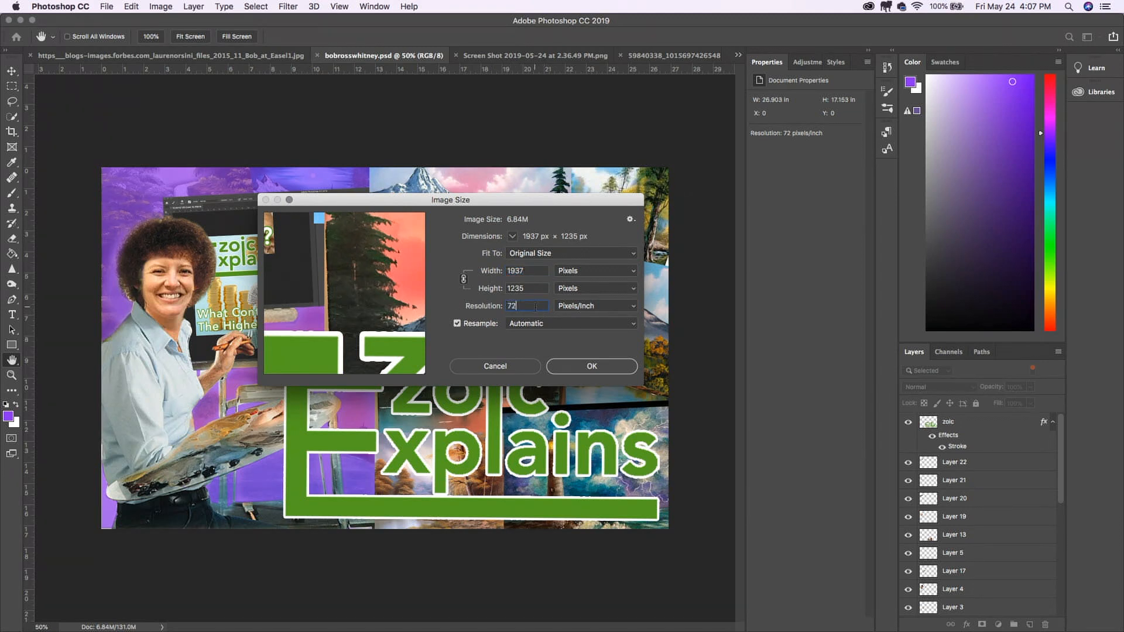
click(527, 270)
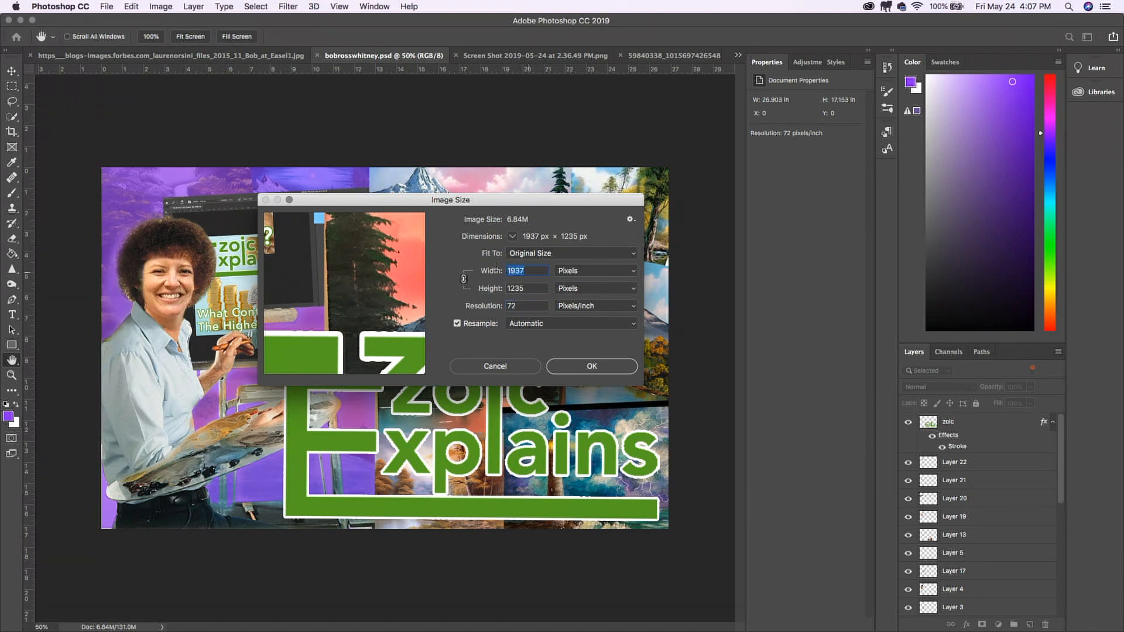
text(1000)
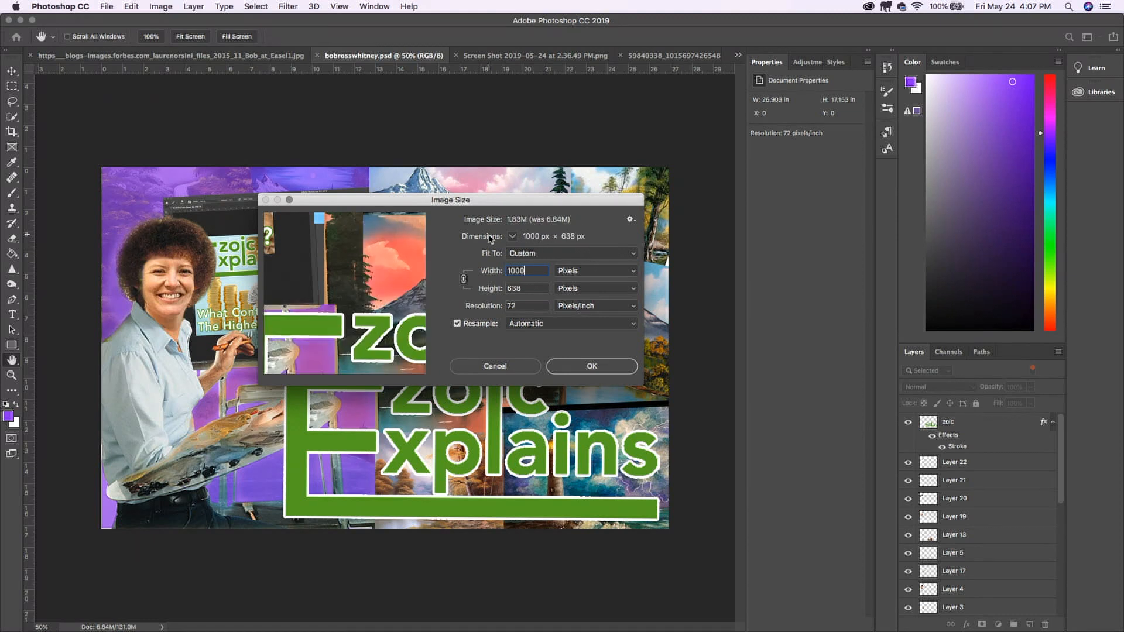
click(590, 366)
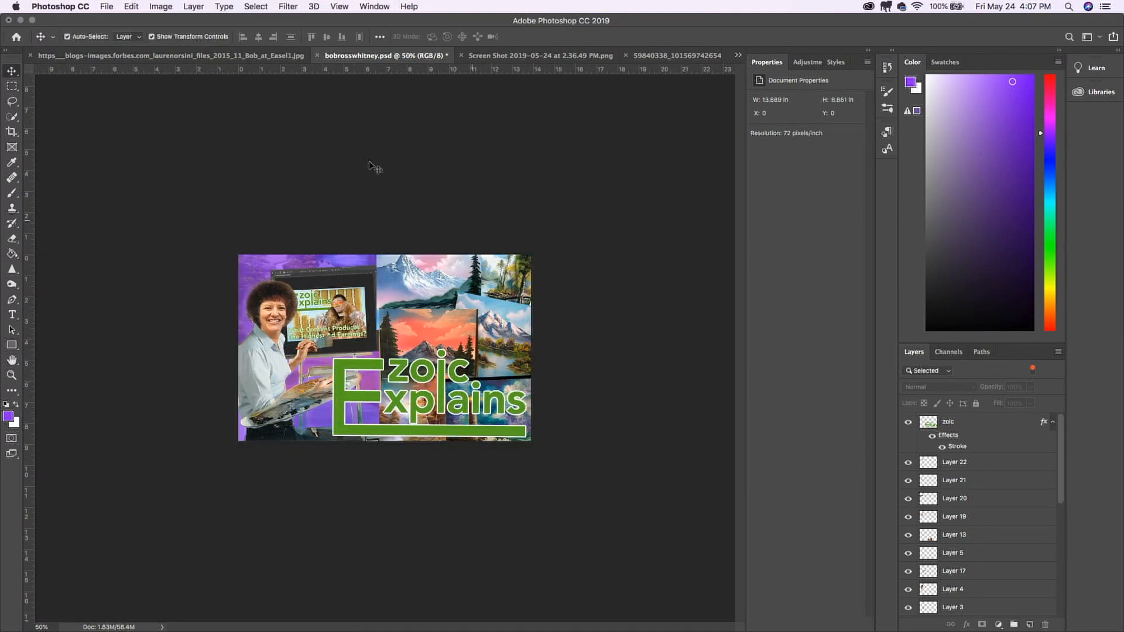
Step: Save a JPEG copy bobrosswhitney.jpg in Downloads with quality lowered to 8 (High)
click(107, 7)
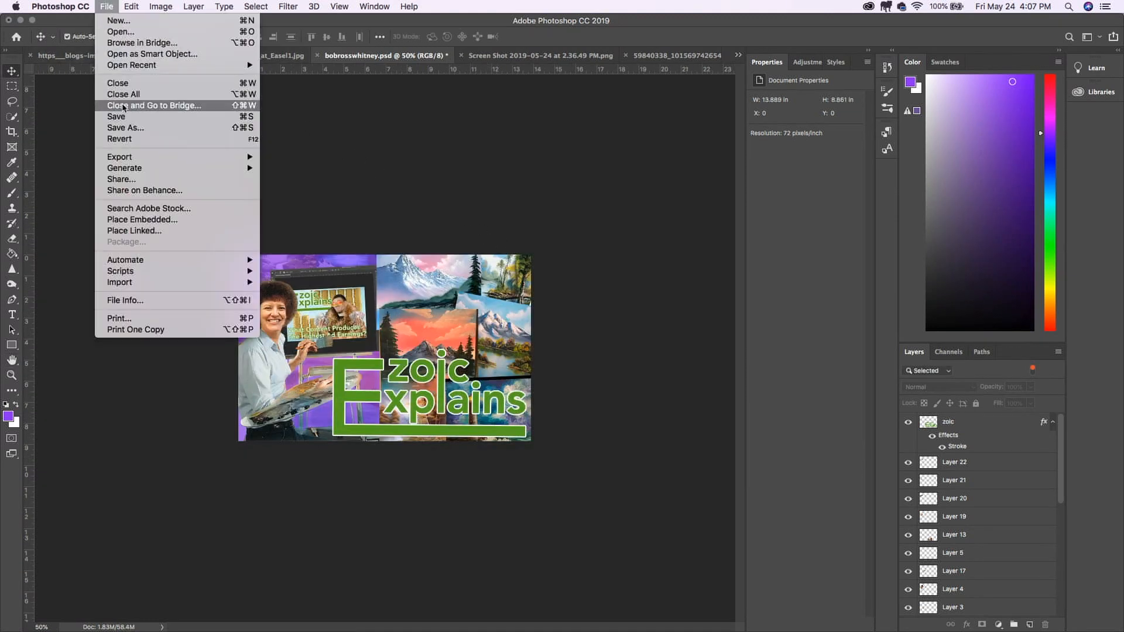
click(125, 127)
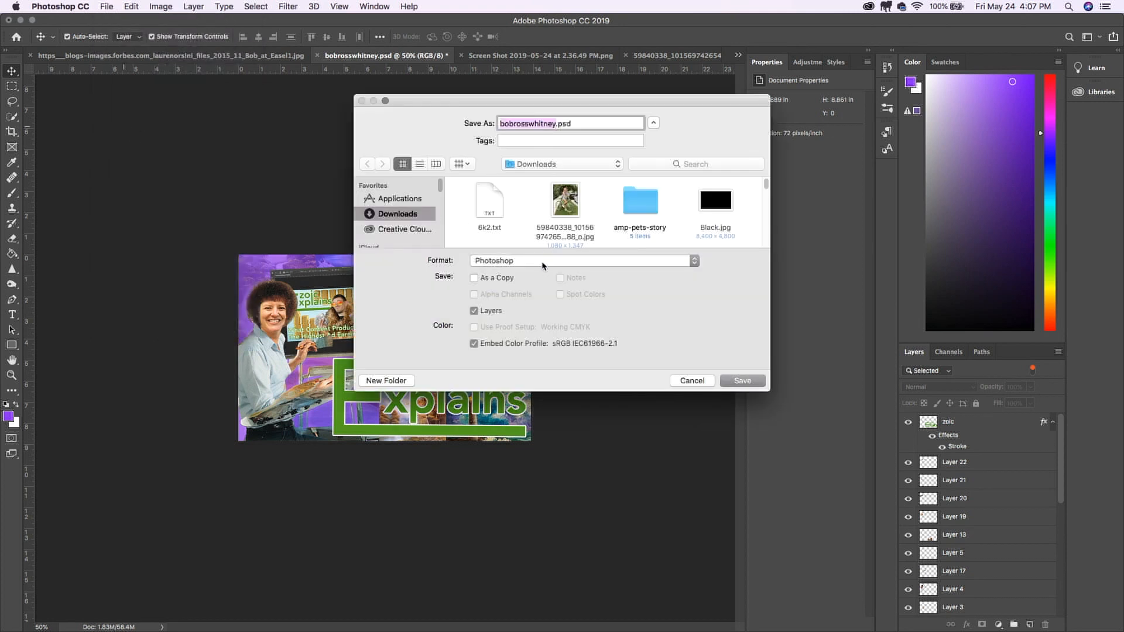
click(582, 259)
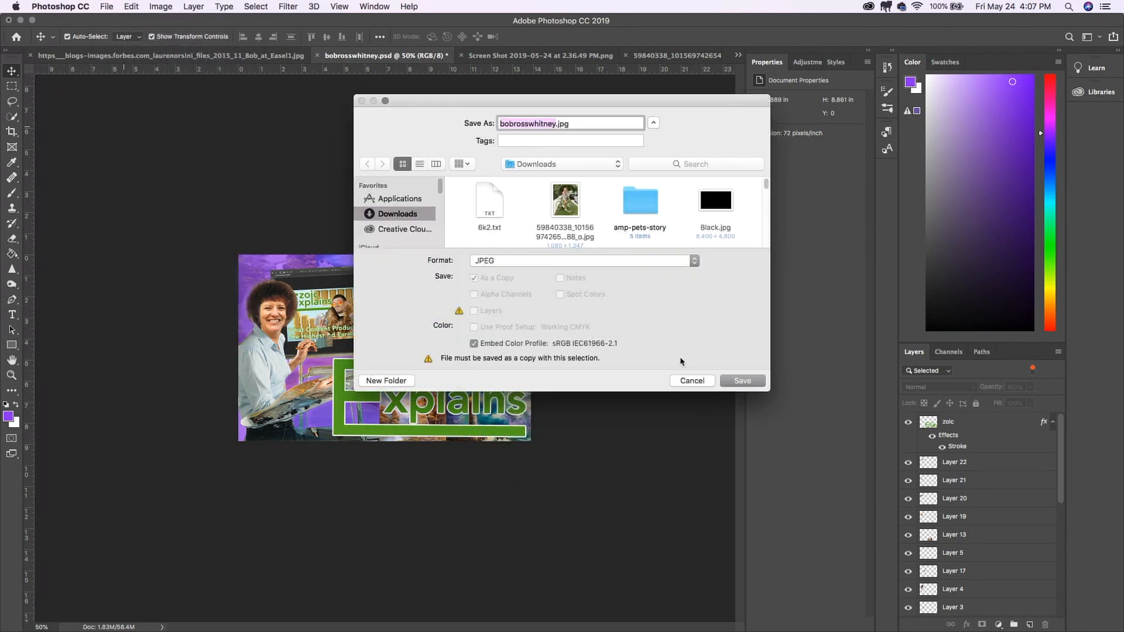
click(742, 381)
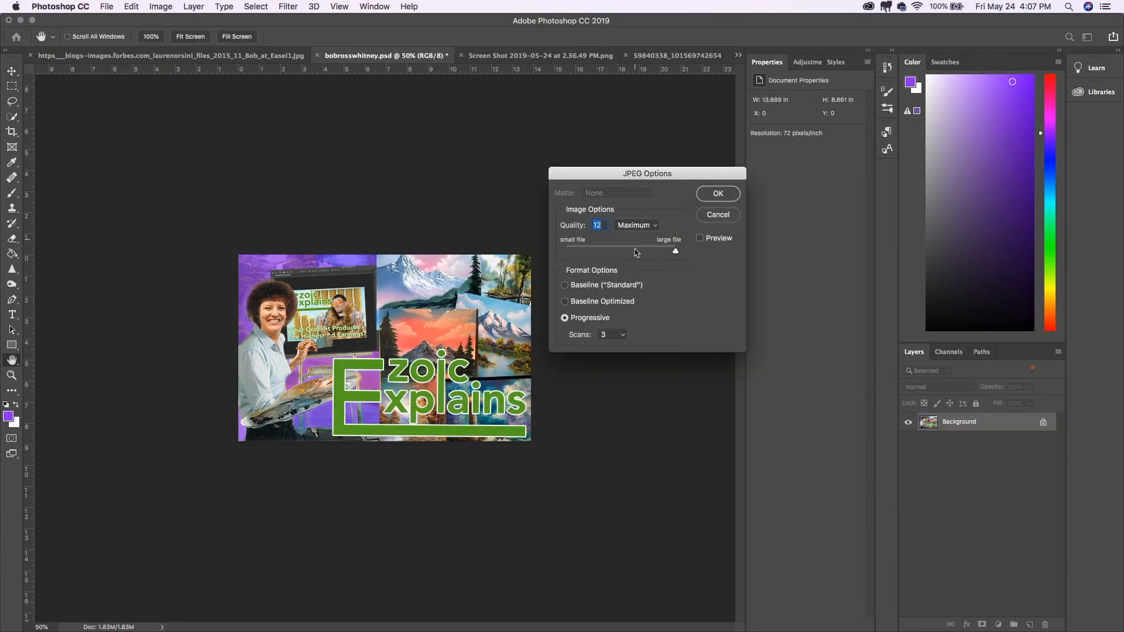
drag(674, 250, 653, 257)
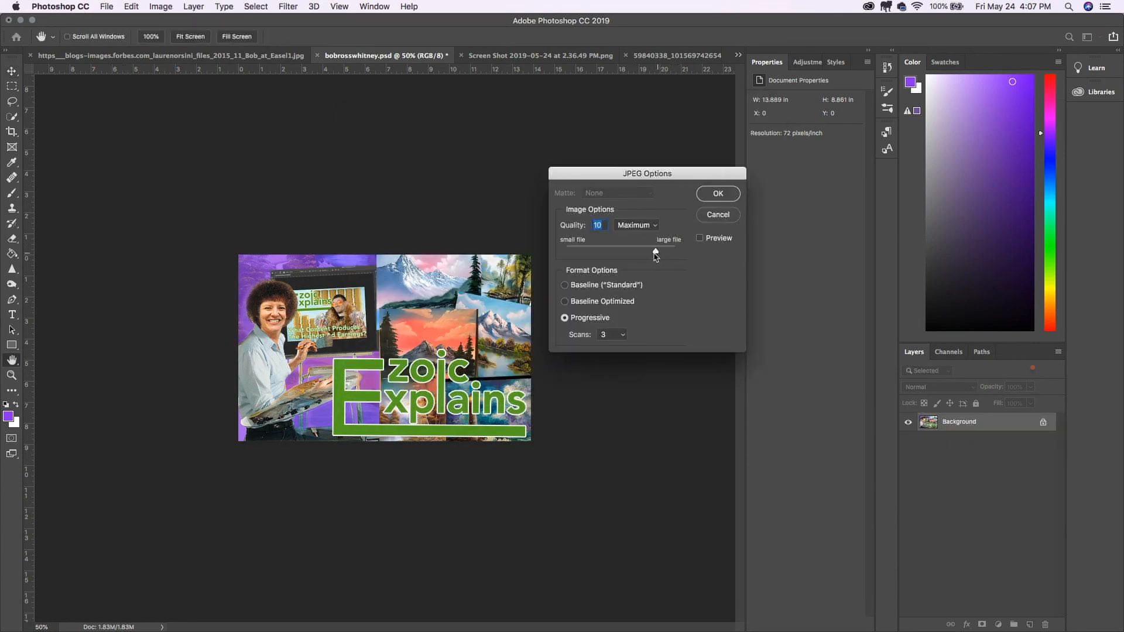
drag(653, 251, 640, 250)
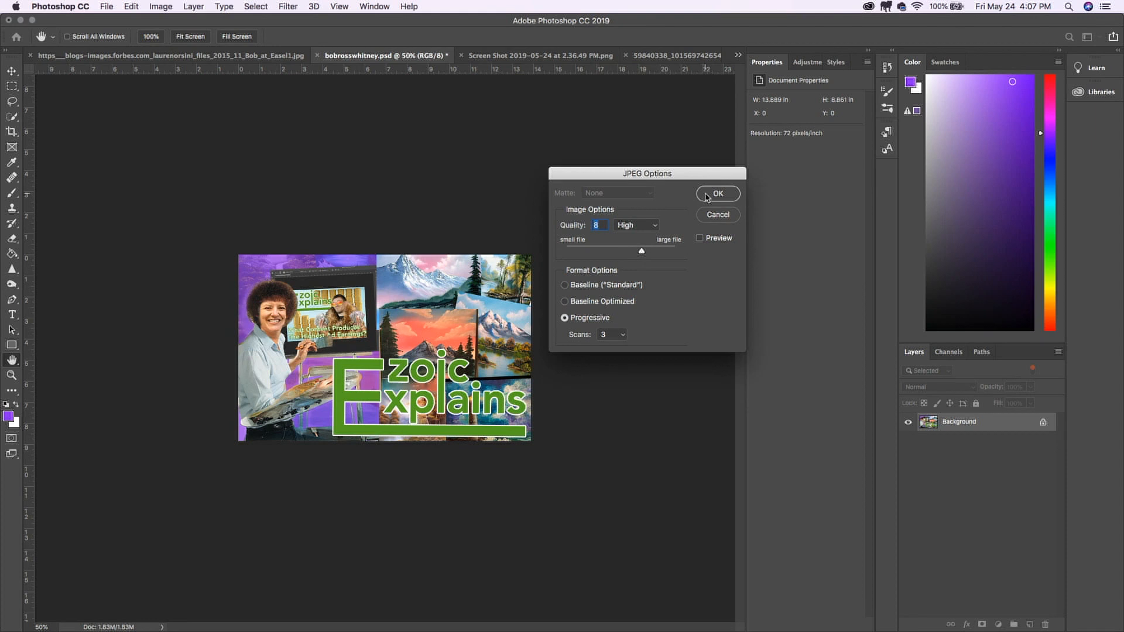